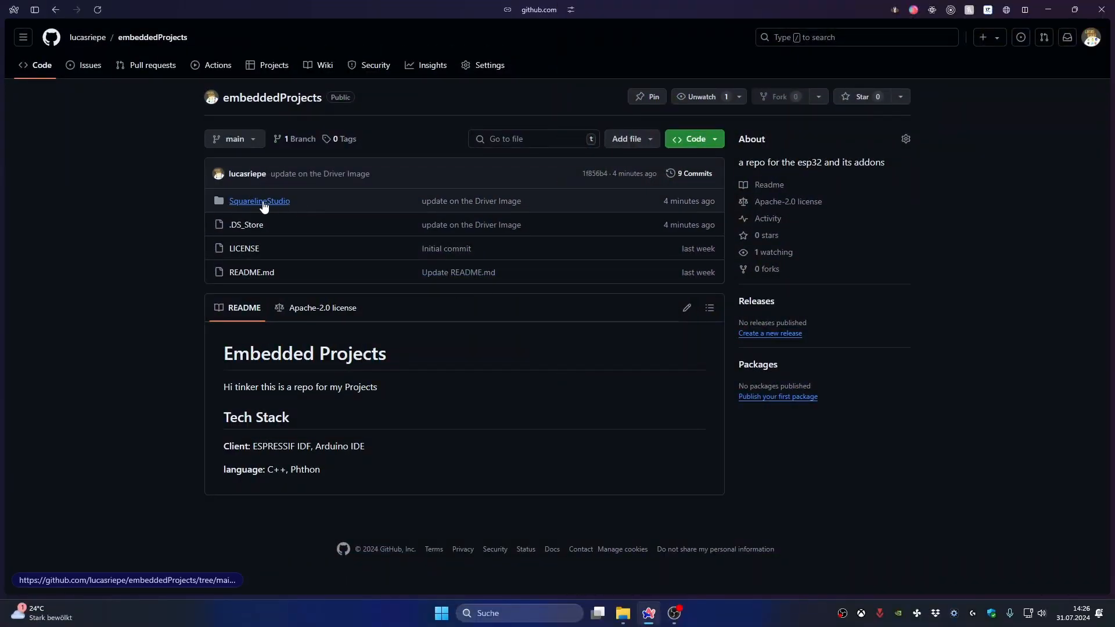
pyautogui.moveTo(264, 205)
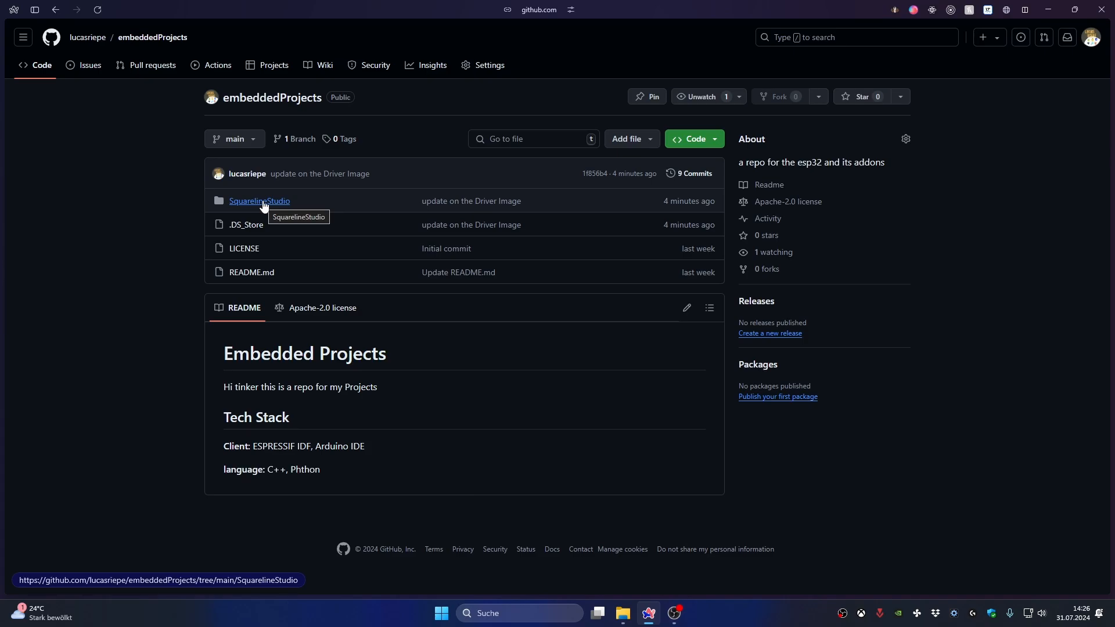
# - Open the SquarelineStudio folder in the embeddedProjects GitHub repository
pyautogui.click(259, 200)
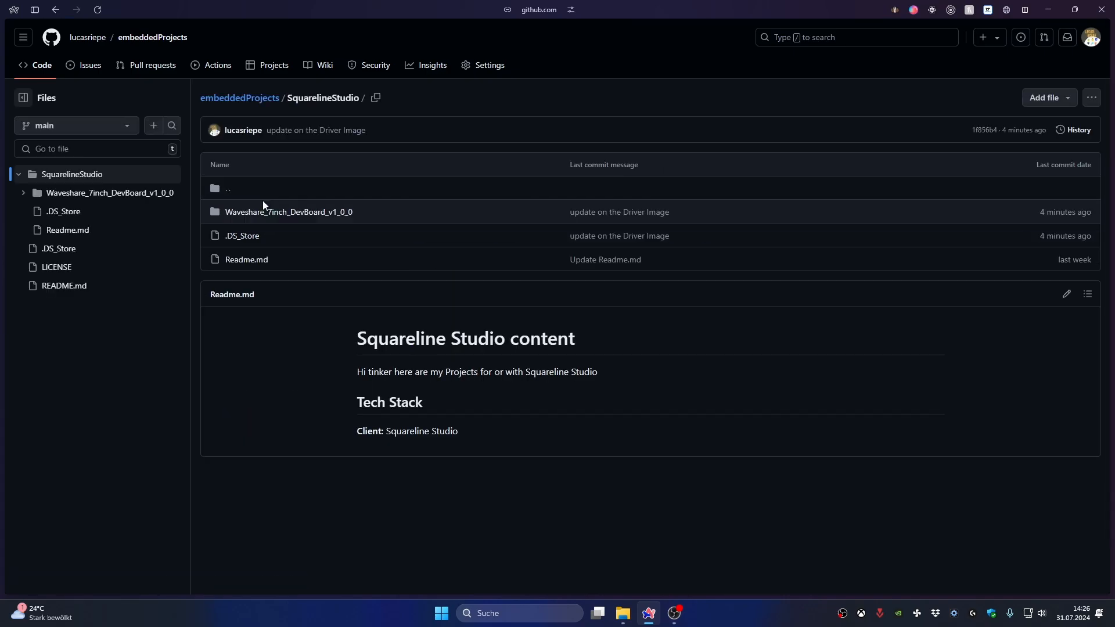
pyautogui.moveTo(305, 218)
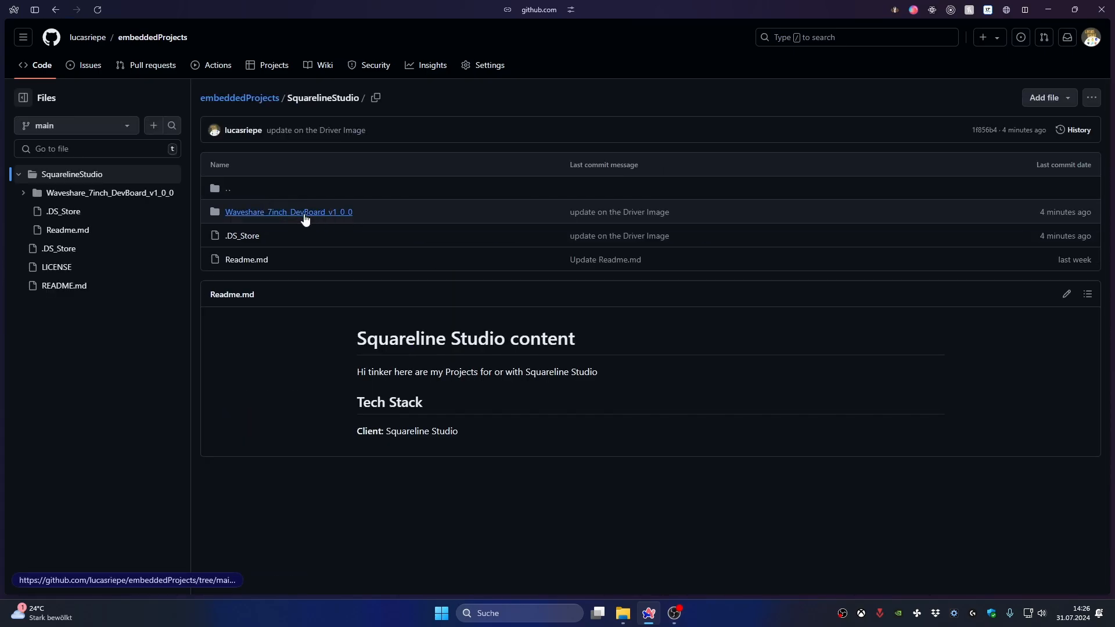
pyautogui.moveTo(358, 221)
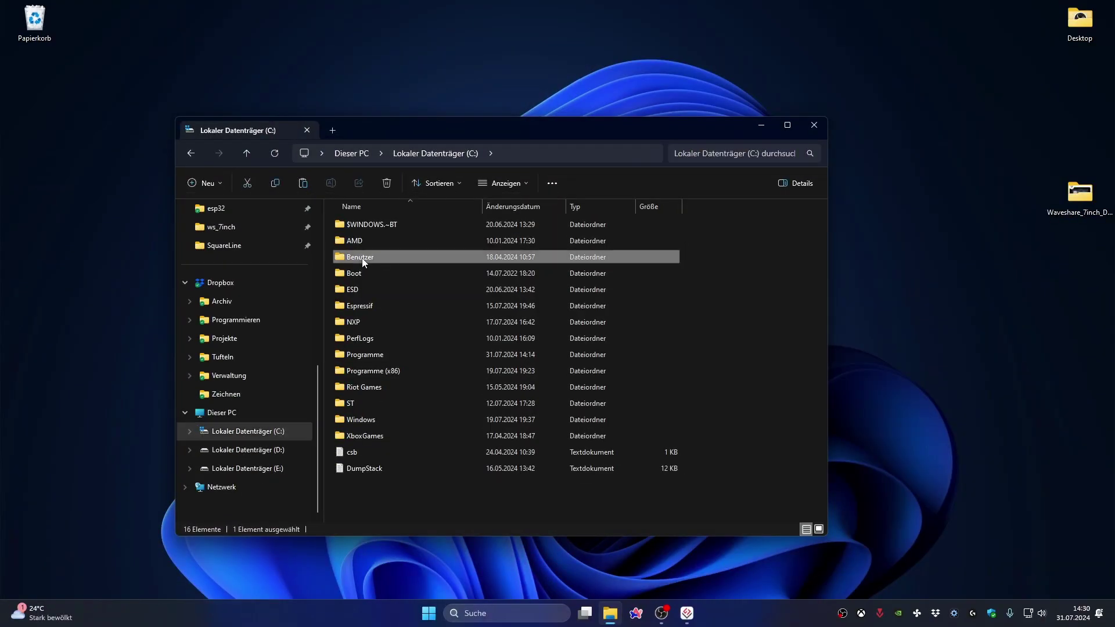
# - Browse to Benutzer\riepe\SquareLine\boards\Espressif and drop the Waveshare board folder into it
pyautogui.doubleClick(360, 256)
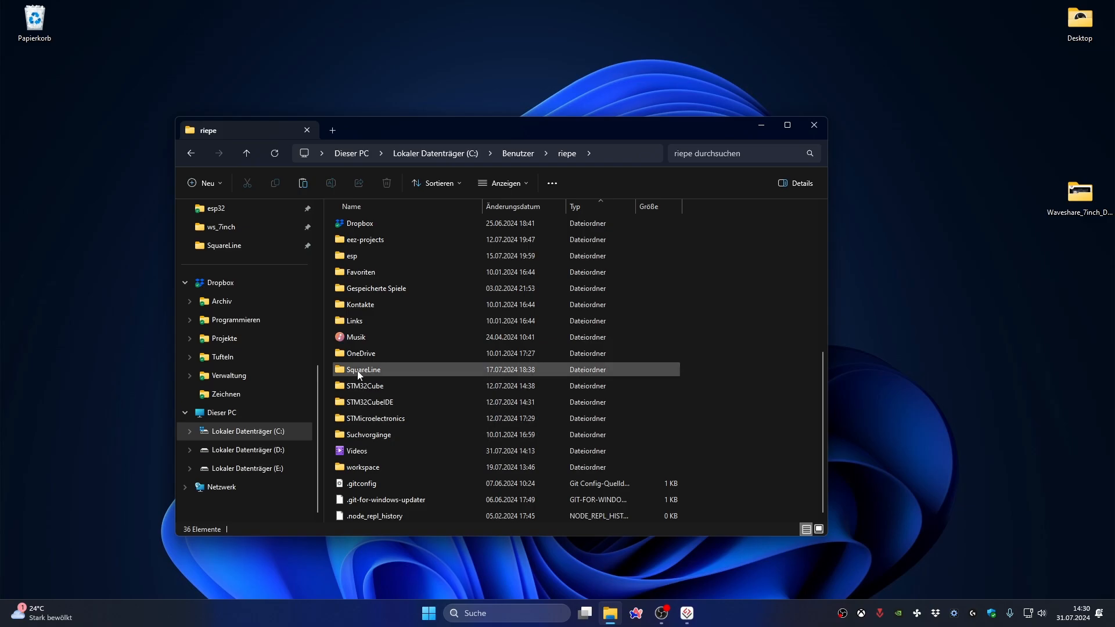
pyautogui.doubleClick(362, 370)
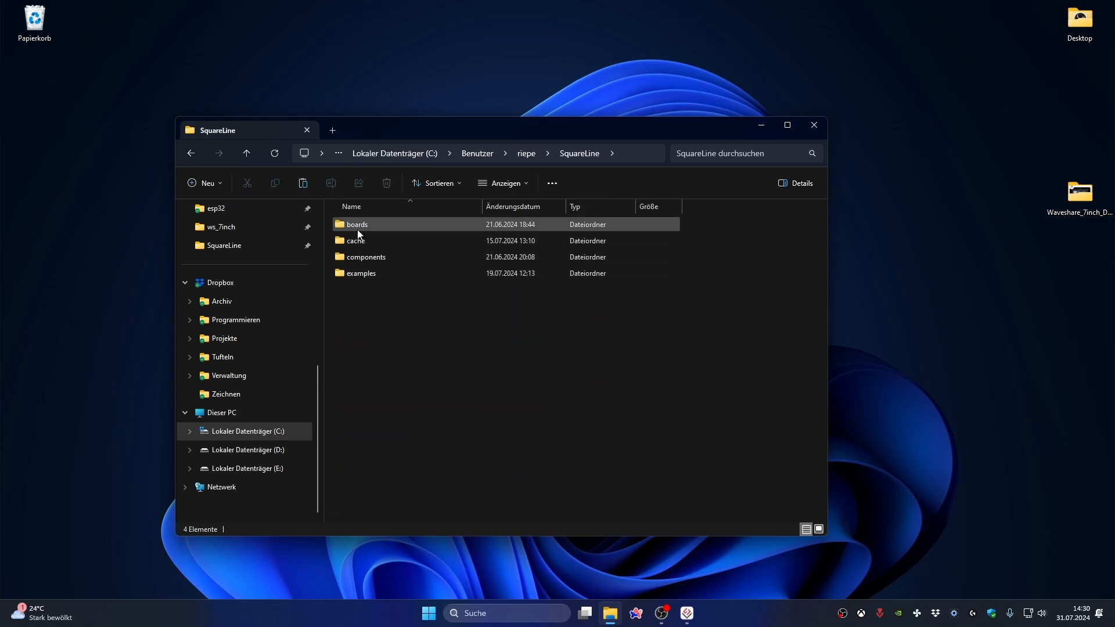
pyautogui.doubleClick(358, 224)
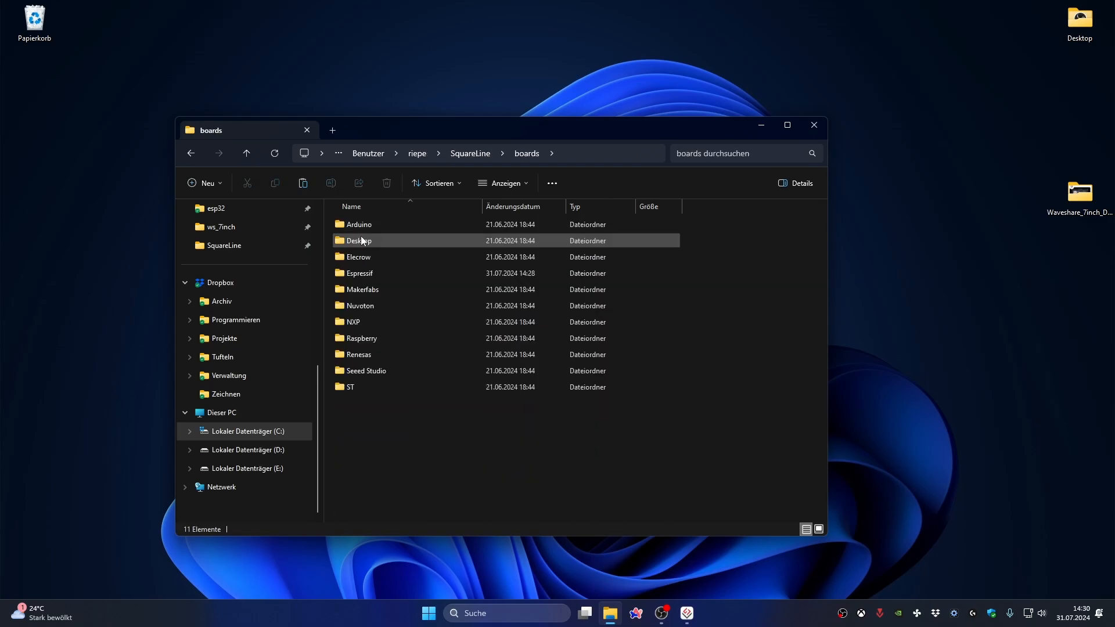
pyautogui.doubleClick(360, 273)
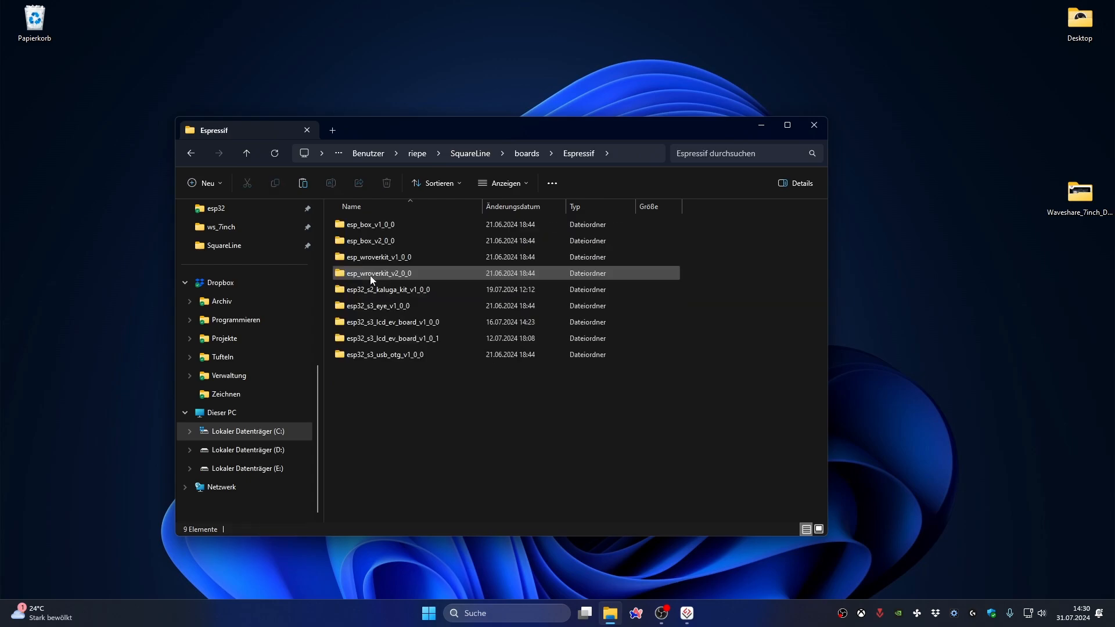
pyautogui.moveTo(1077, 192); pyautogui.dragTo(490, 405)
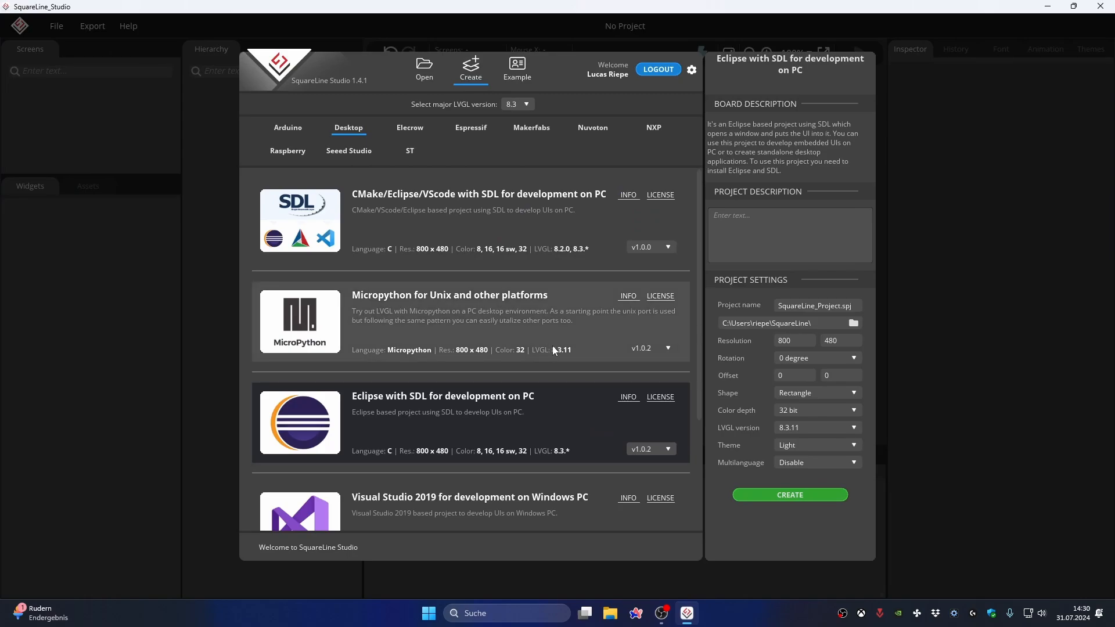
# - Select the Waveshare 7inch Dev Board Espressif template, Dark theme, project name test
pyautogui.click(470, 128)
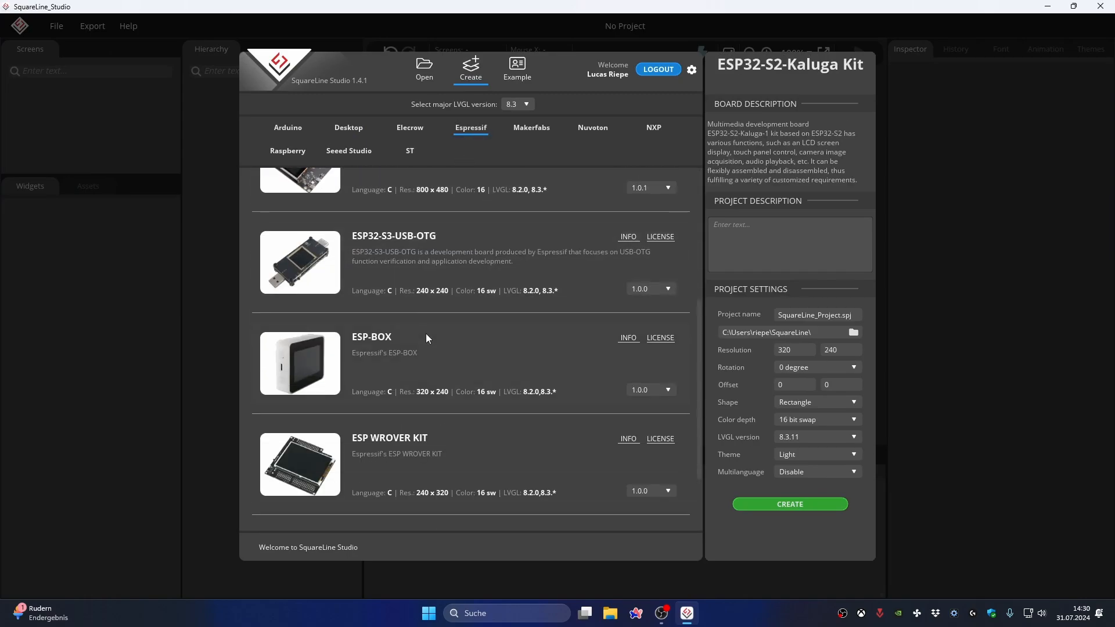
pyautogui.scroll(-3)
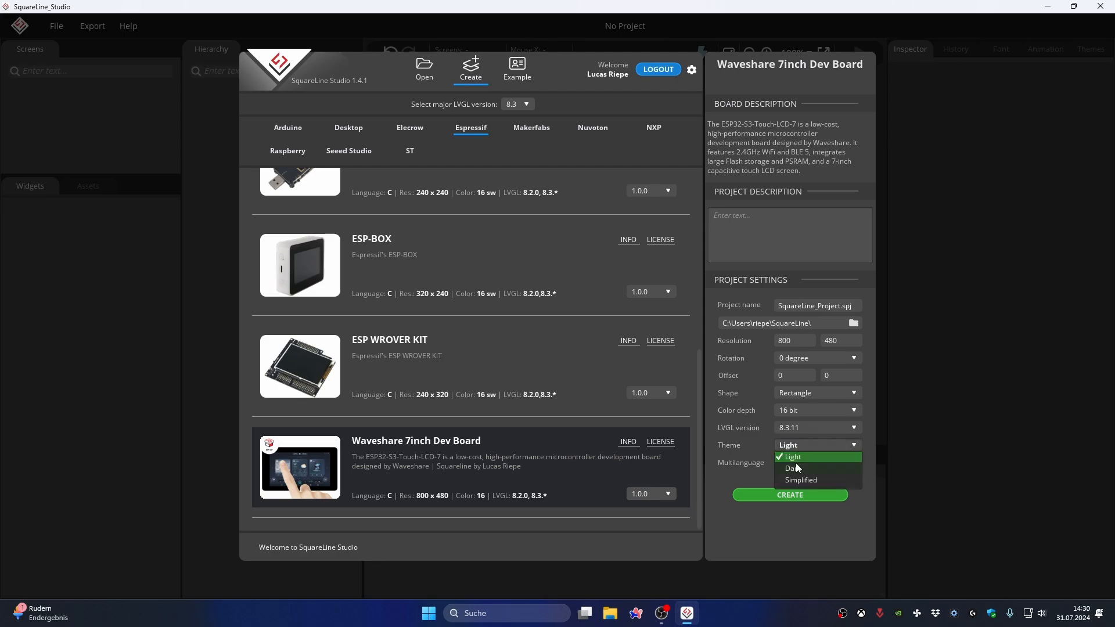
pyautogui.moveTo(796, 468)
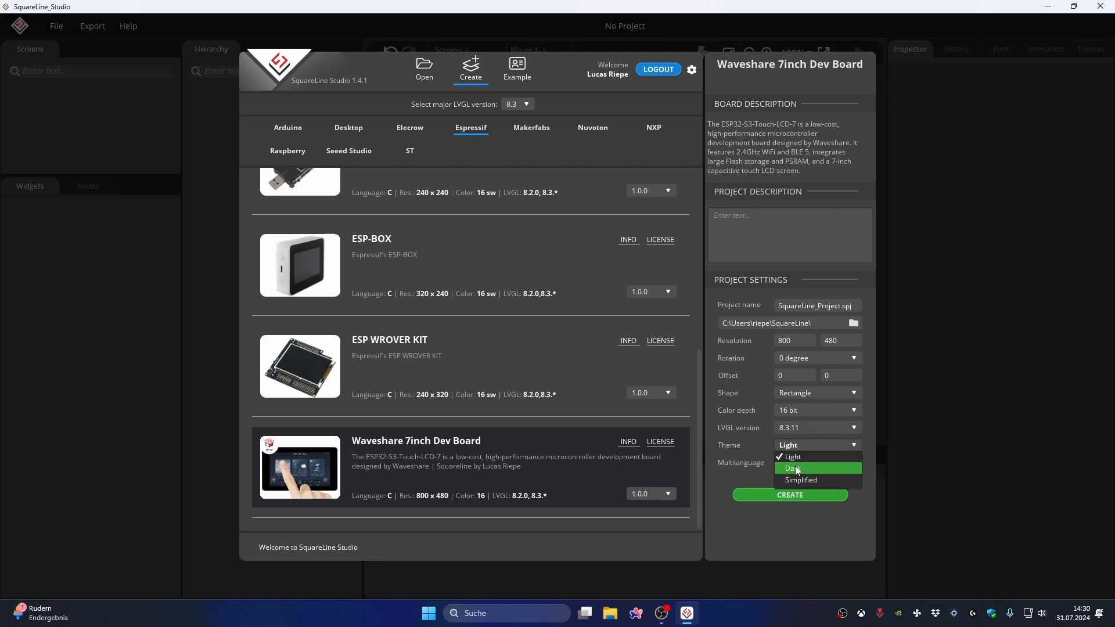
pyautogui.click(792, 468)
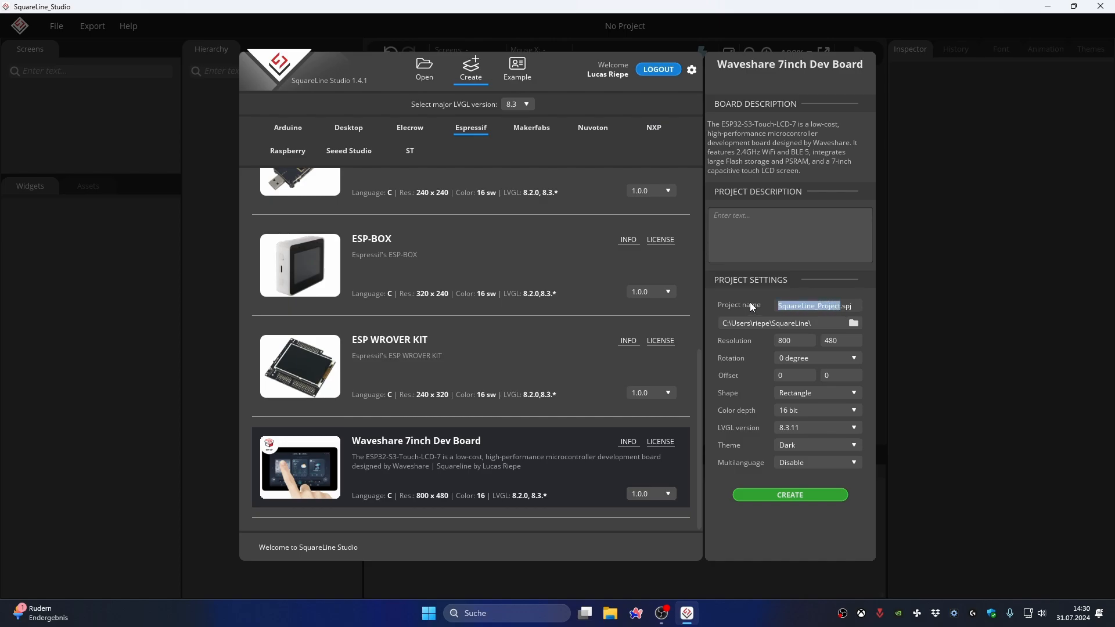
pyautogui.write('test.spj')
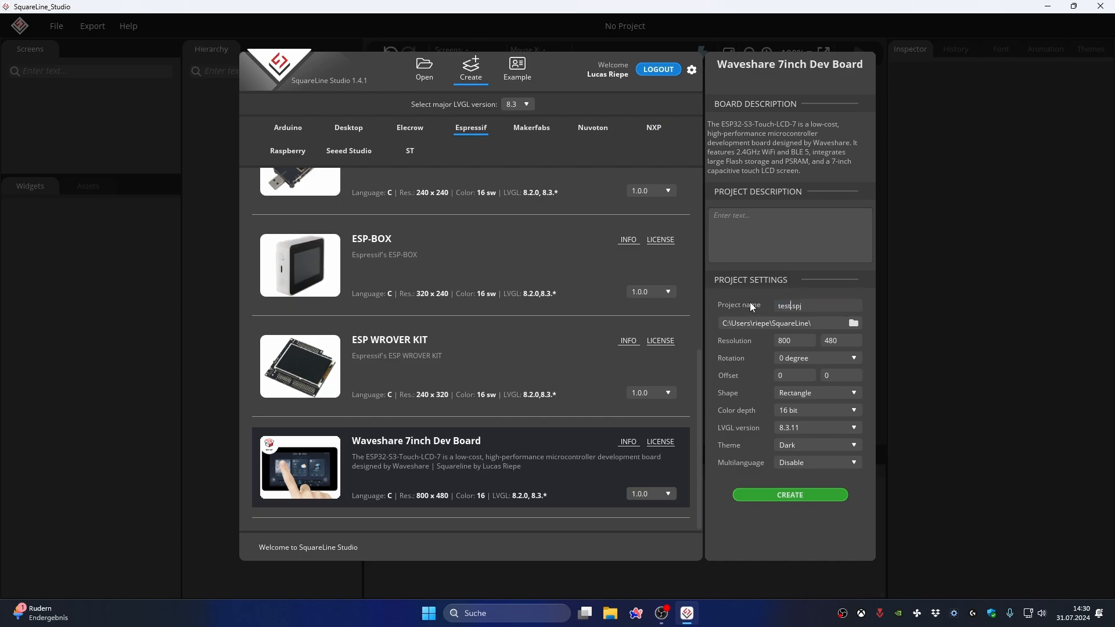
# - Choose the Desktop as the save folder for the new test project
pyautogui.click(852, 323)
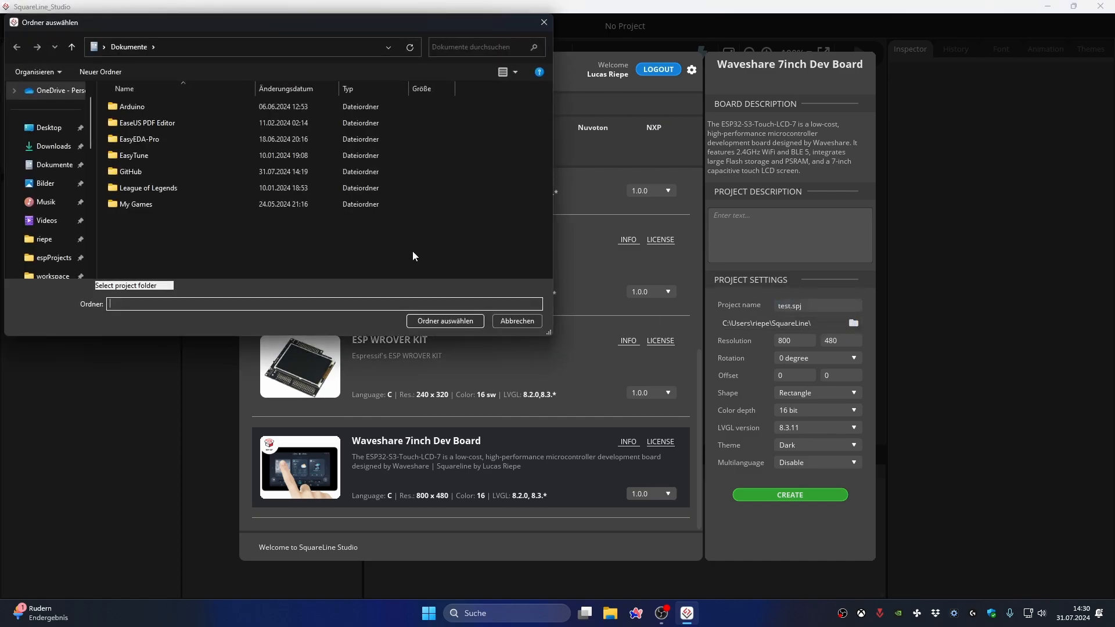
pyautogui.click(53, 165)
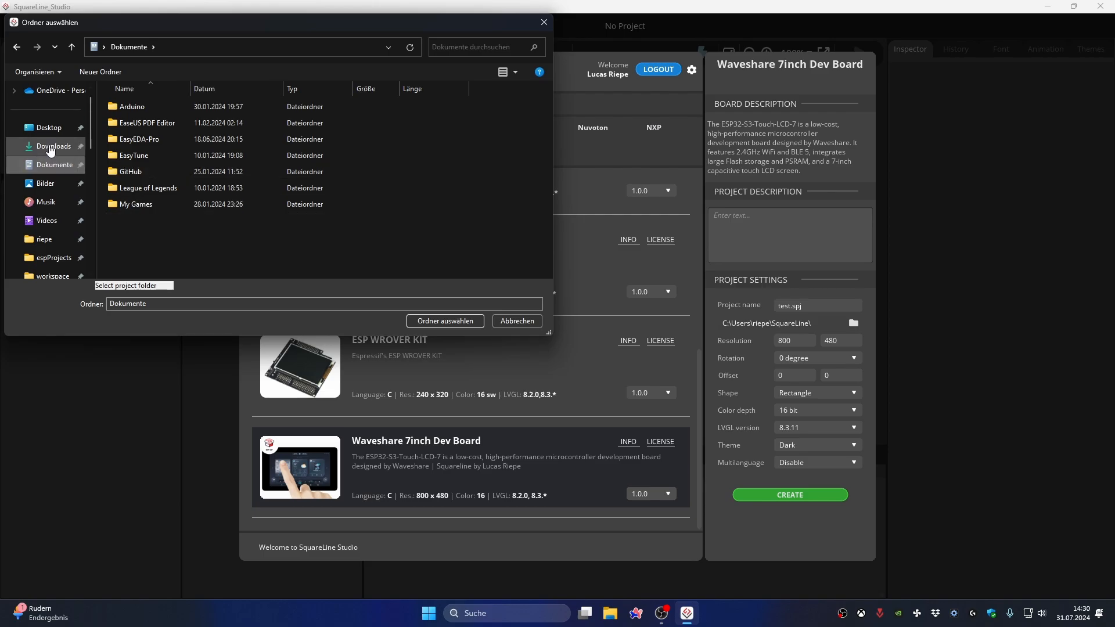
pyautogui.click(39, 128)
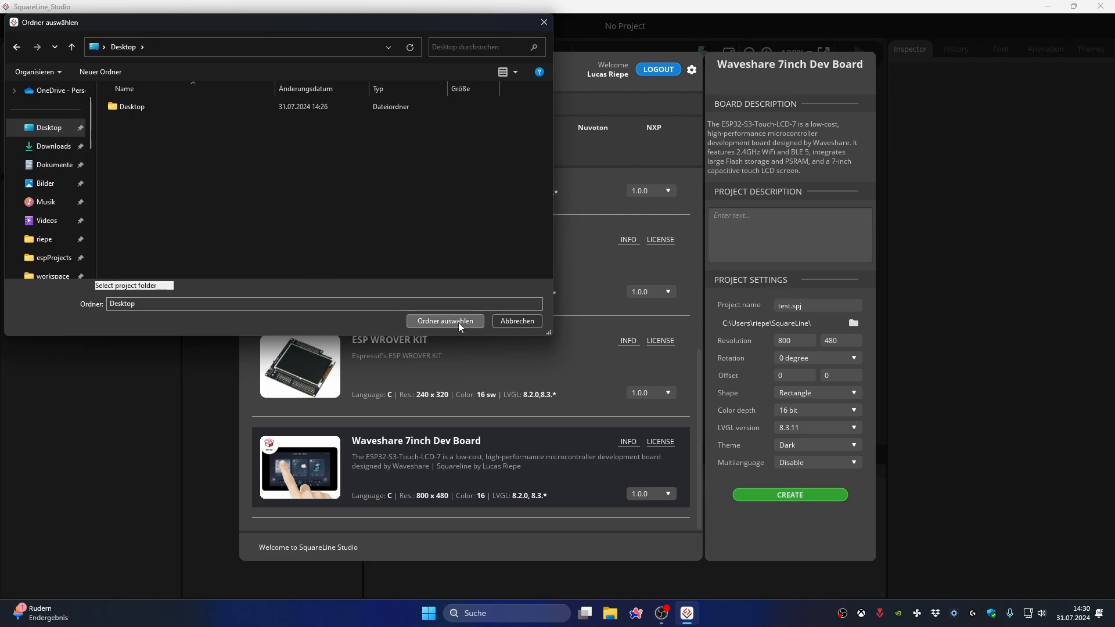
pyautogui.click(445, 320)
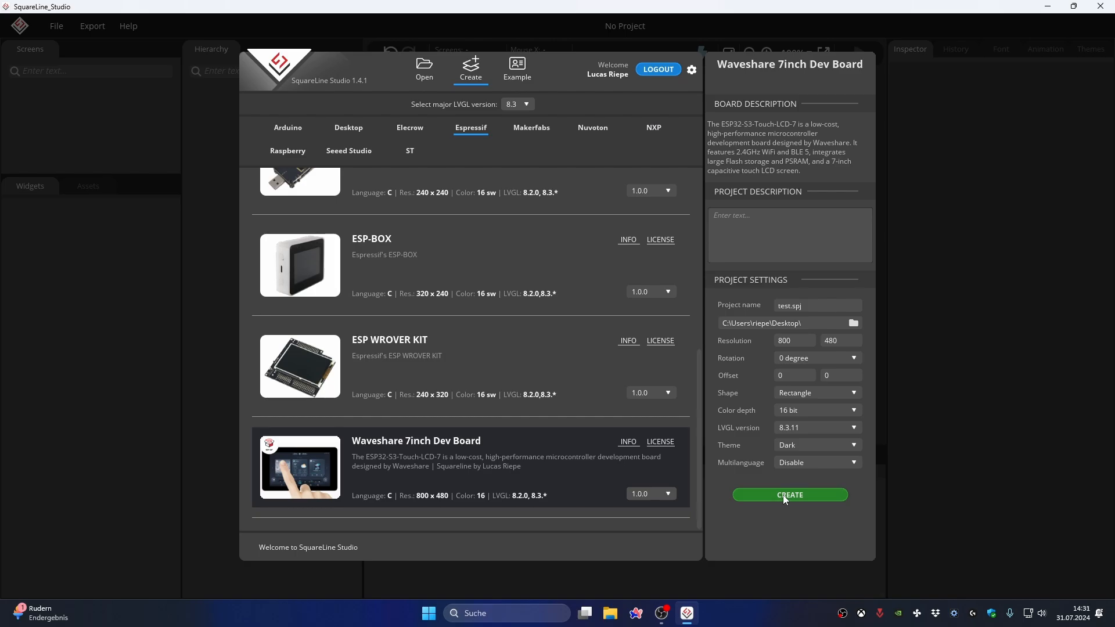
# - Create the test project, add an arc widget and set the label text to Test
pyautogui.click(789, 494)
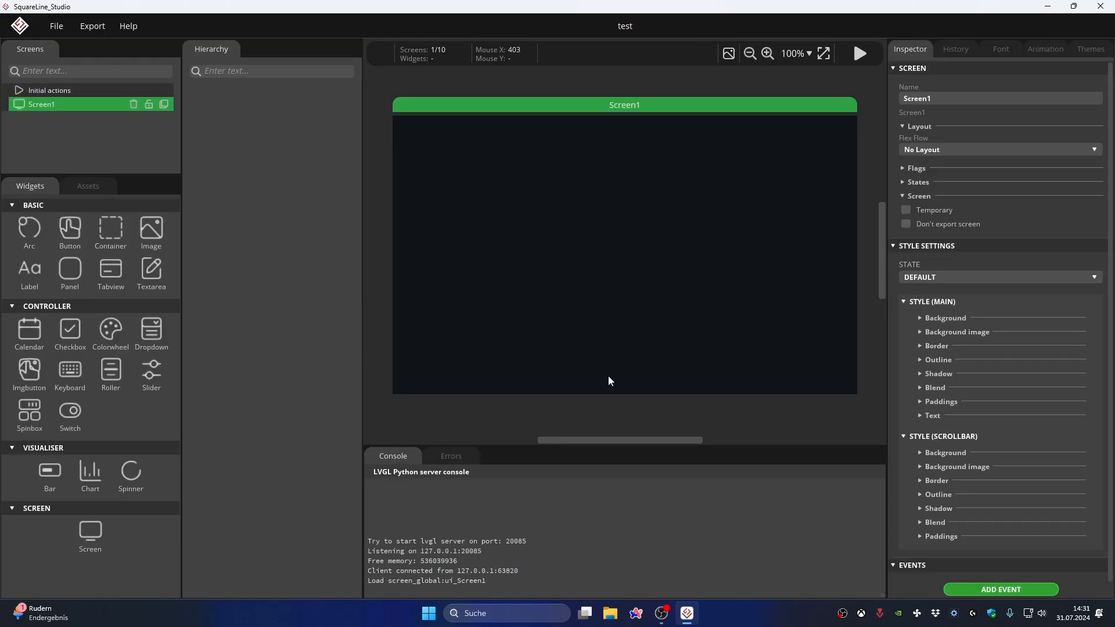
pyautogui.click(29, 229)
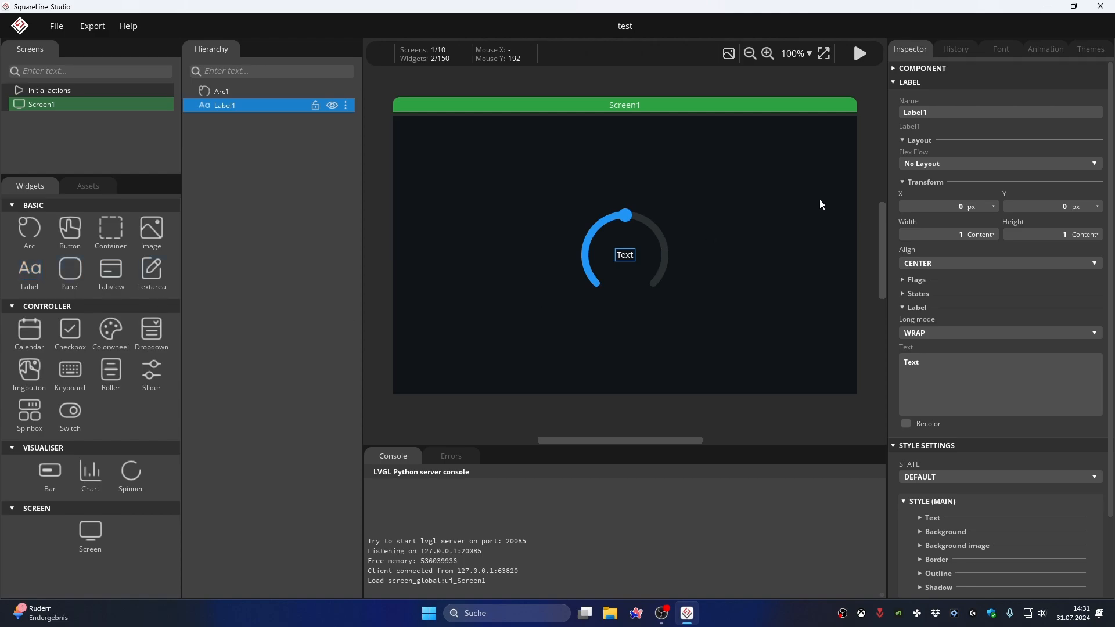
pyautogui.doubleClick(910, 363)
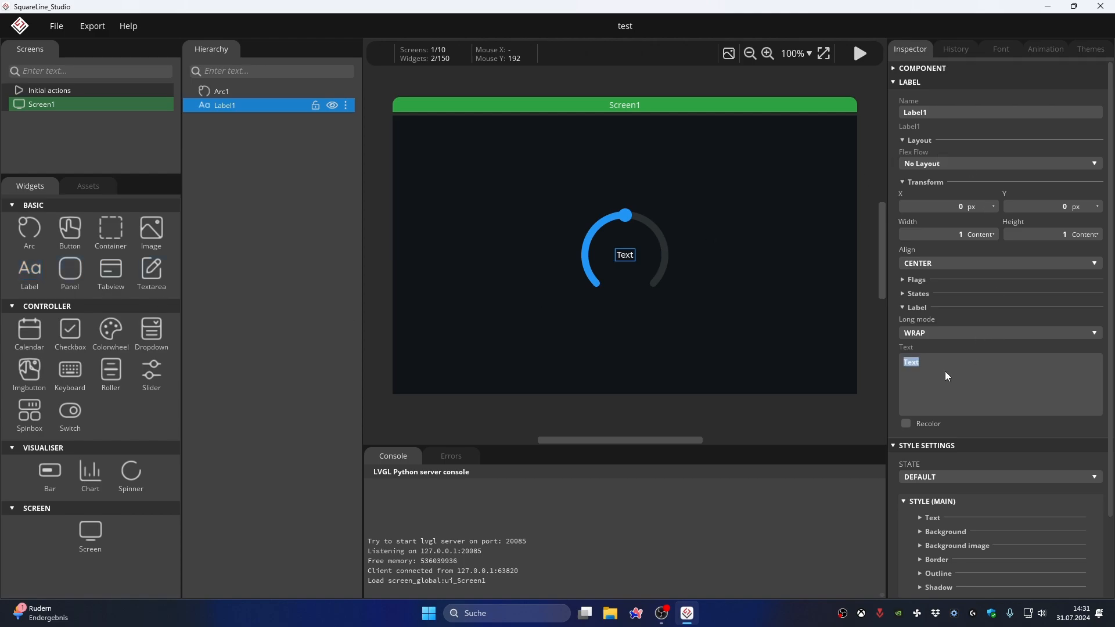
pyautogui.write('Test')
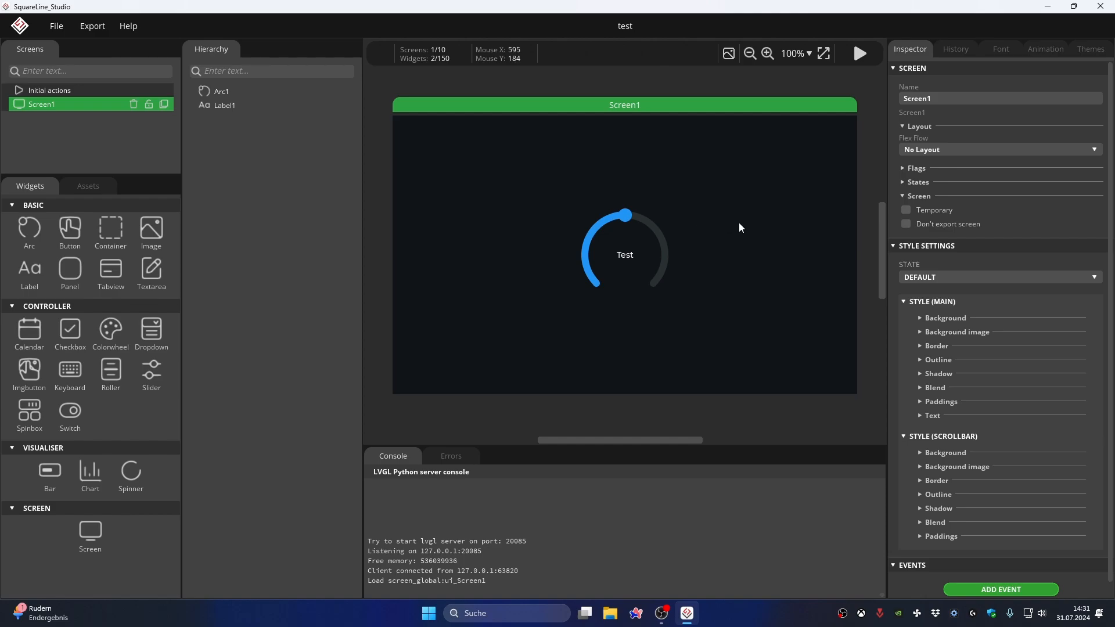
pyautogui.click(92, 25)
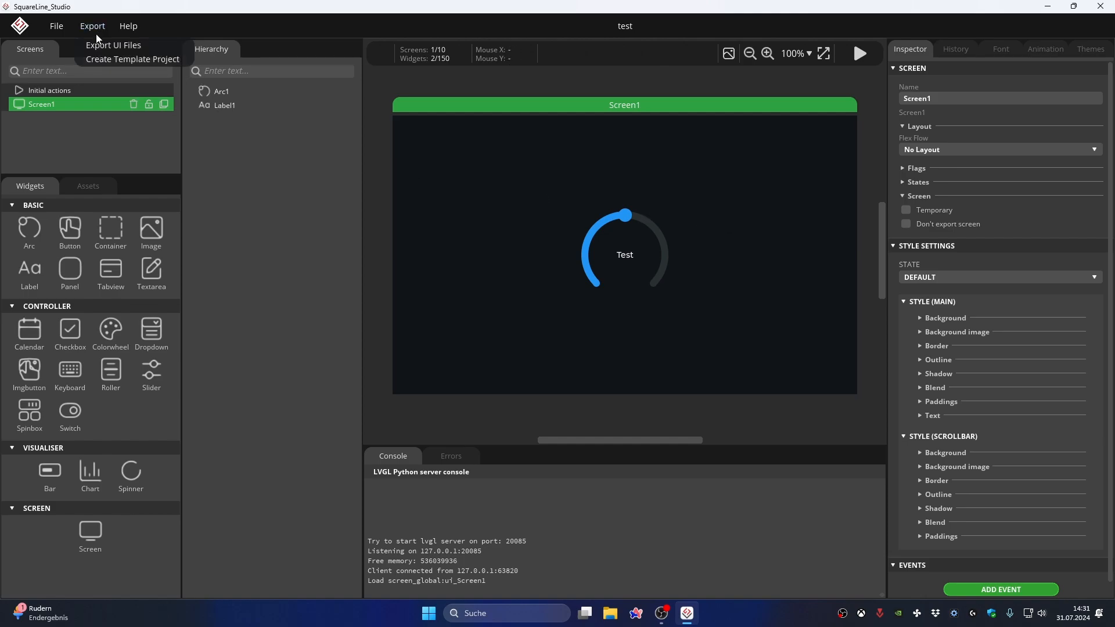
pyautogui.moveTo(132, 58)
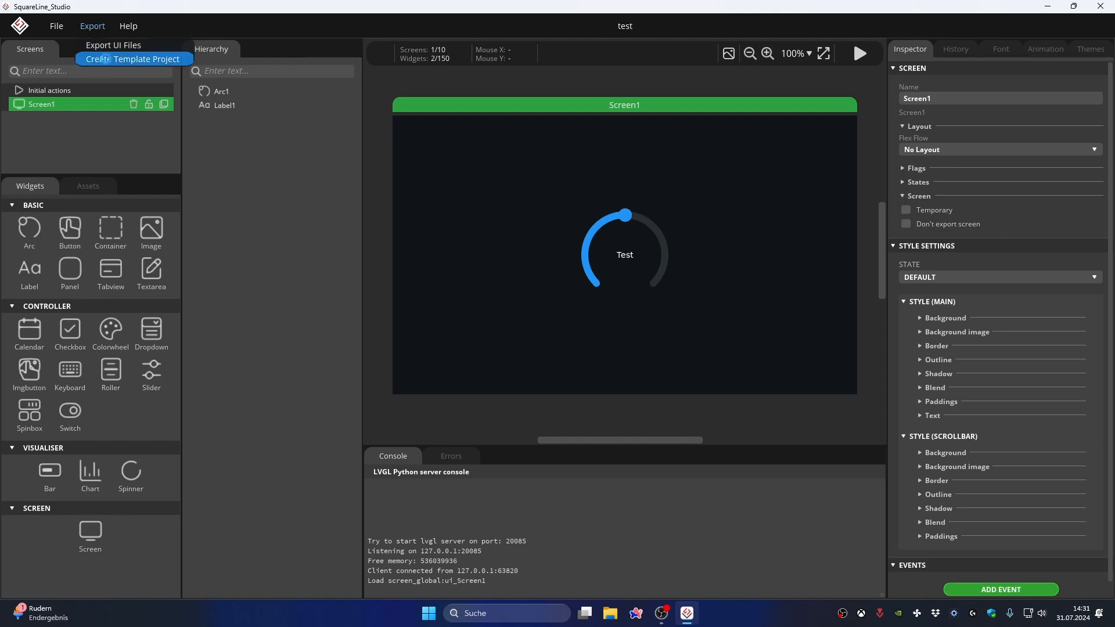
# - Export the project as a C template project to the Desktop folder
pyautogui.click(133, 58)
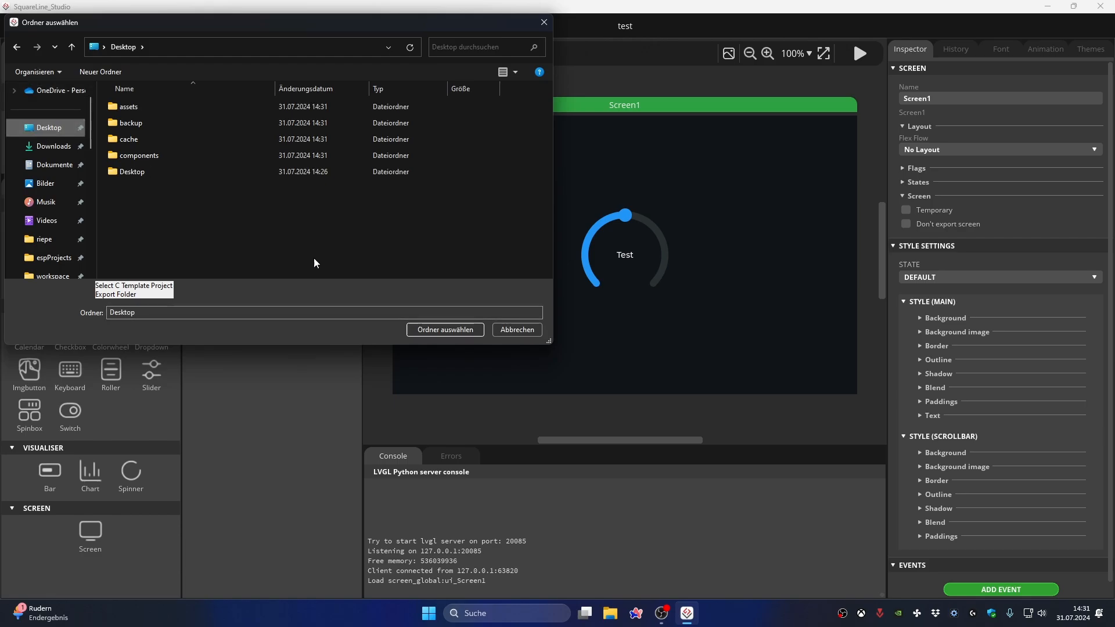
pyautogui.moveTo(446, 333)
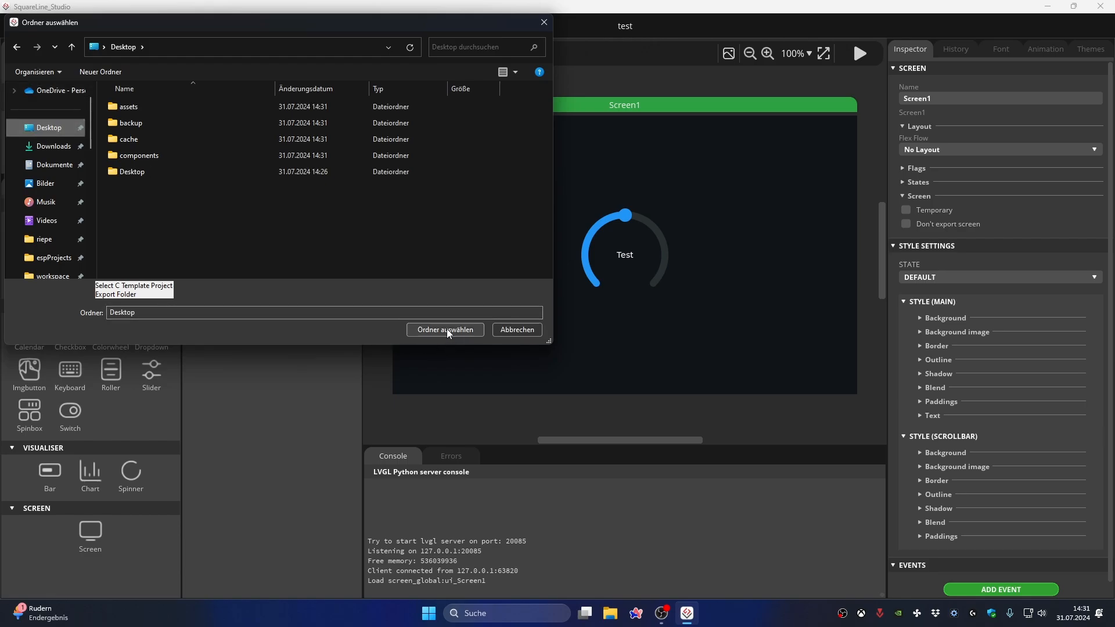
pyautogui.click(446, 330)
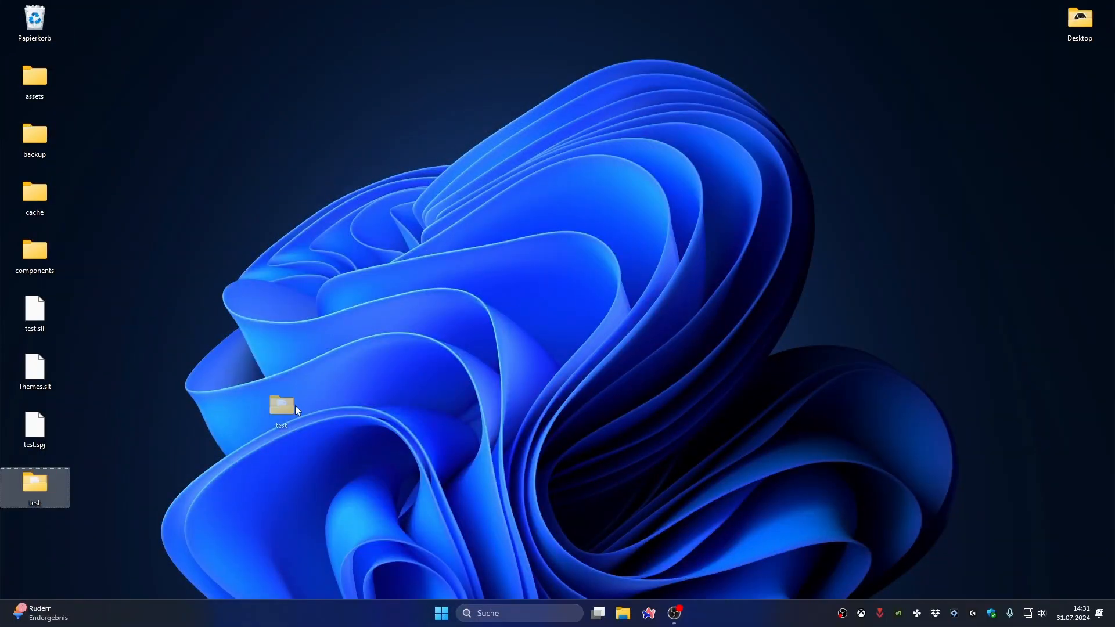
# - Move the exported test folder to a new spot on the desktop
pyautogui.moveTo(281, 408); pyautogui.dragTo(522, 198)
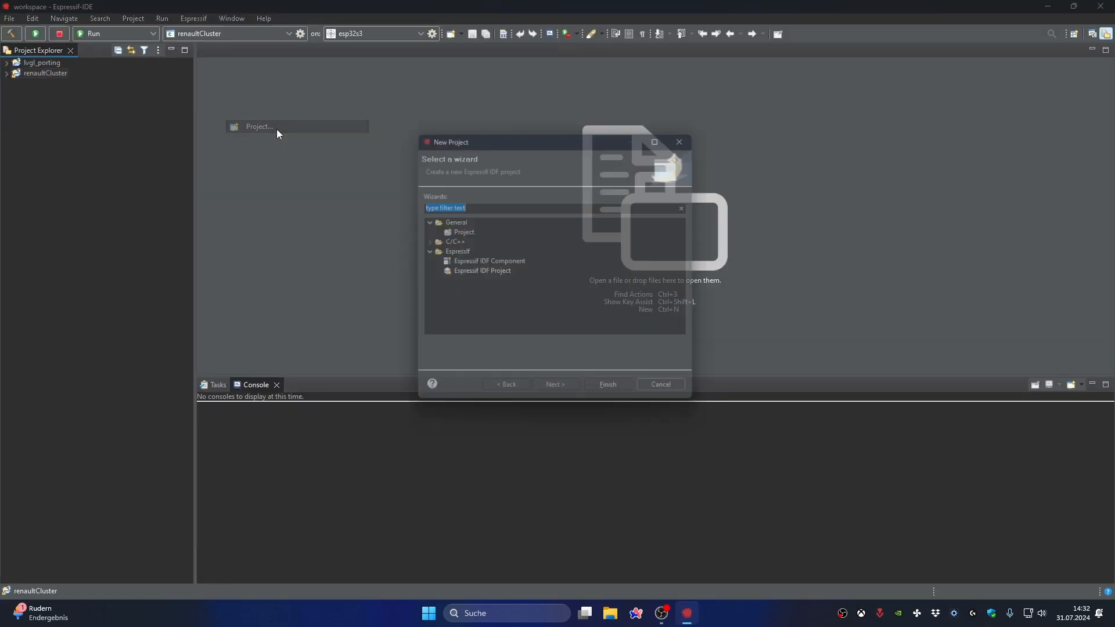
# - Create an Espressif IDF Project named test with target esp32s3
pyautogui.click(478, 272)
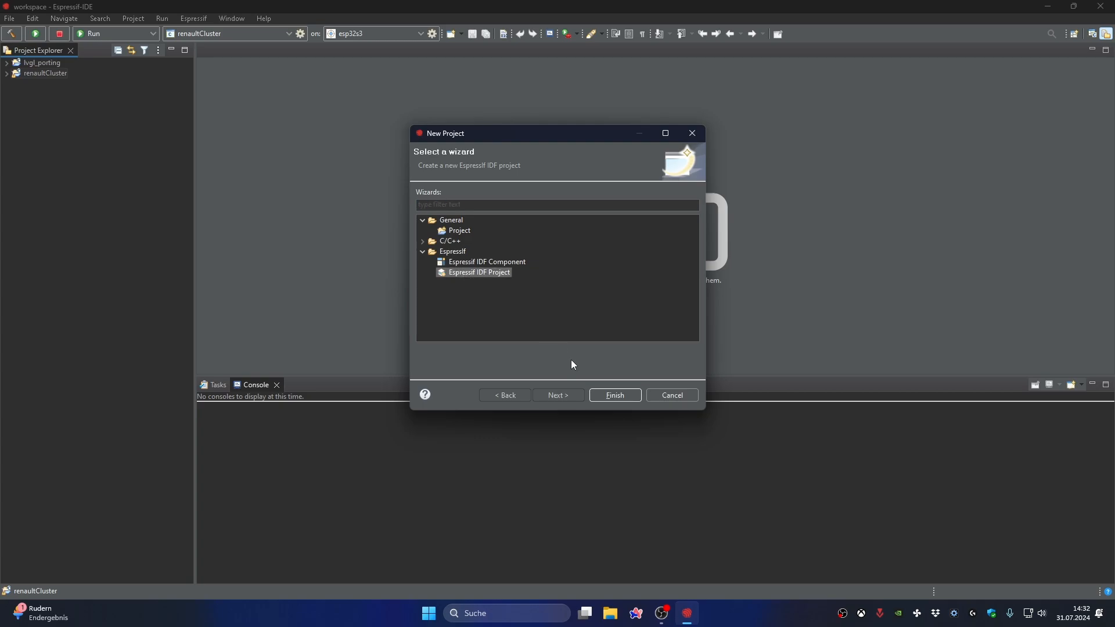
pyautogui.click(671, 395)
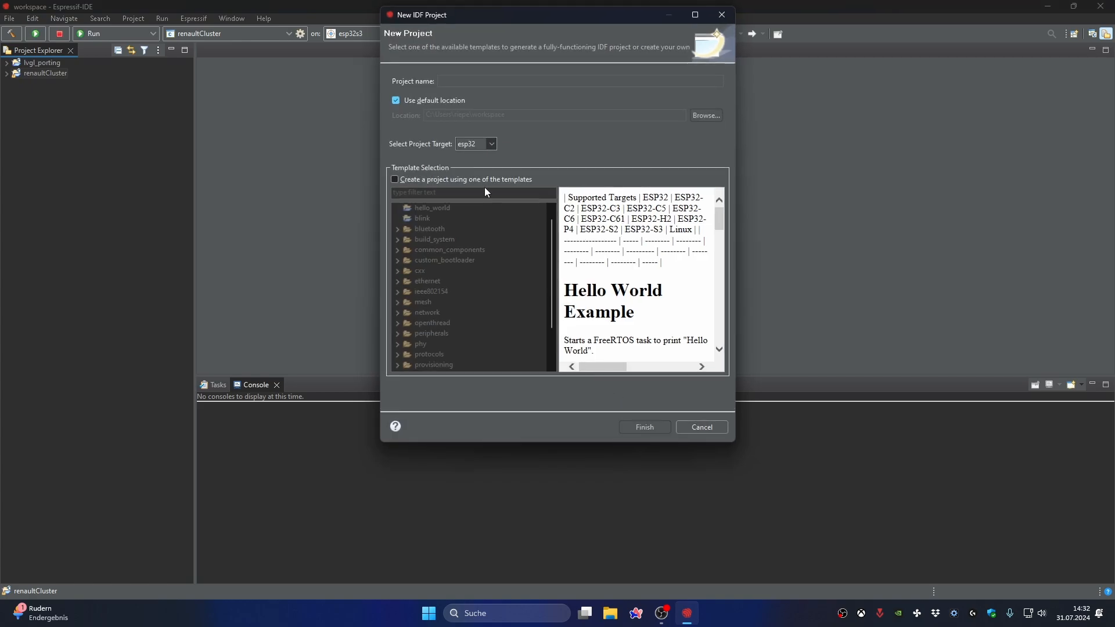
pyautogui.click(489, 144)
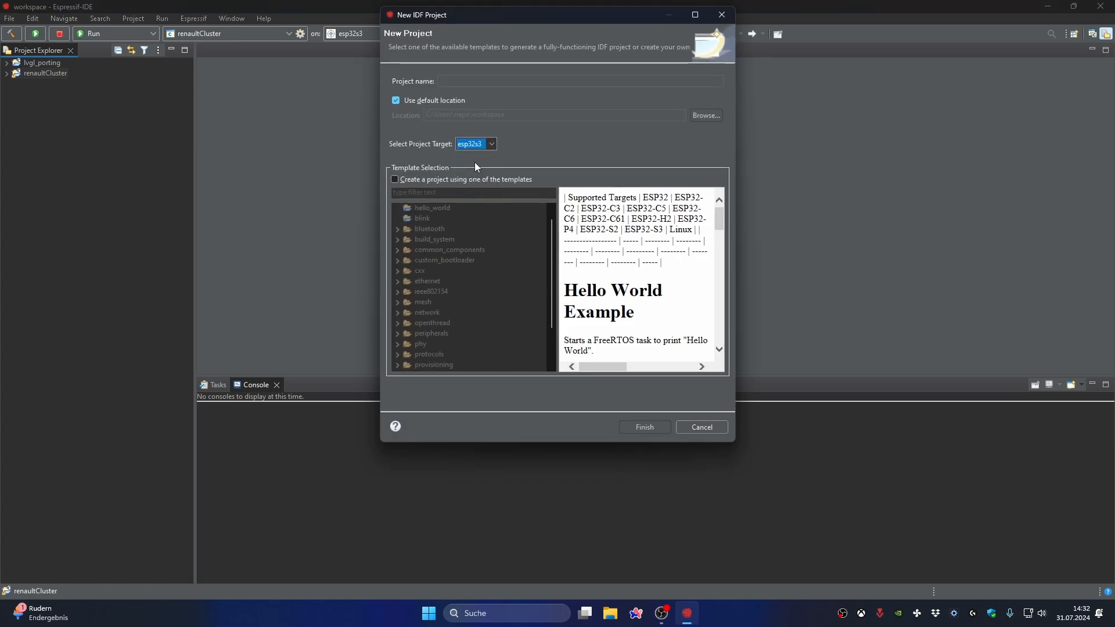
pyautogui.write('t')
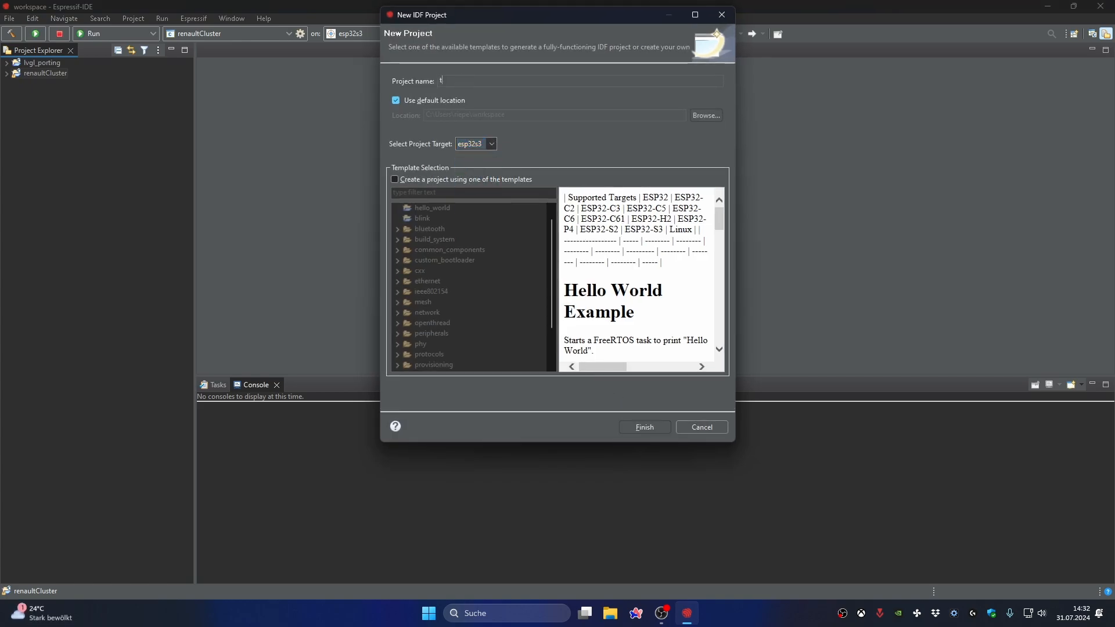
pyautogui.write('est')
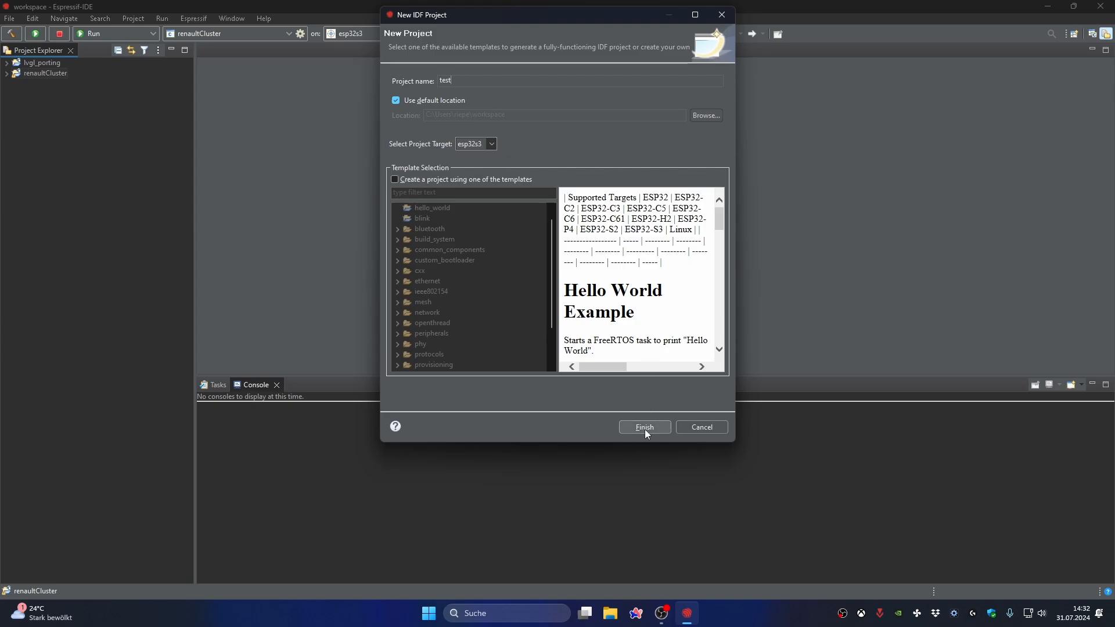
pyautogui.click(645, 428)
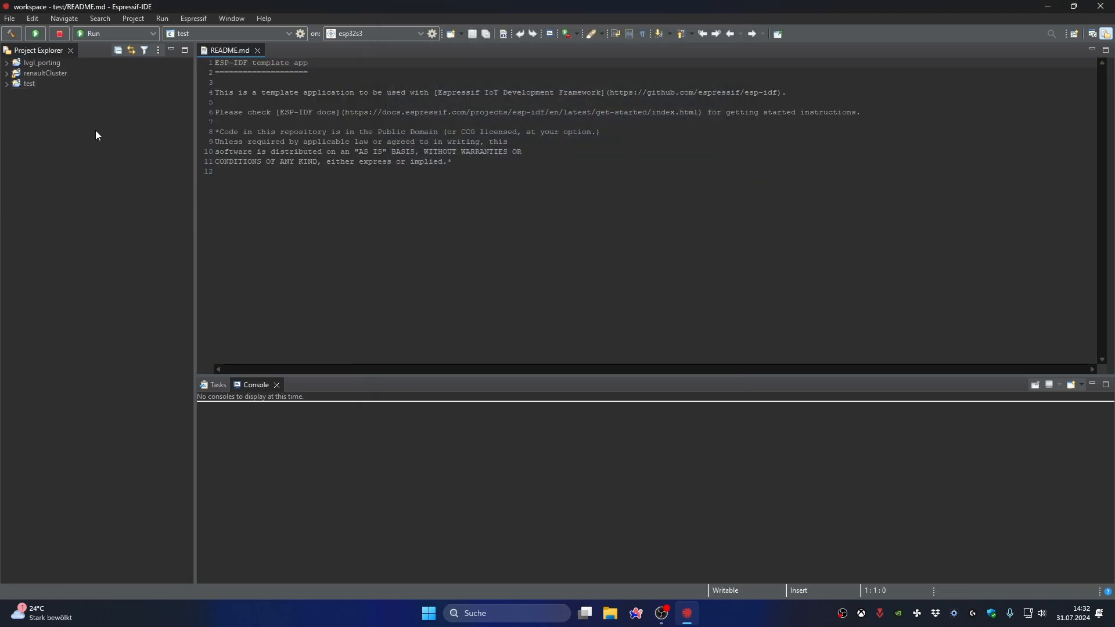
# - Import all files from Desktop\test via File System import into the test project, overwriting existing files
pyautogui.rightClick(29, 83)
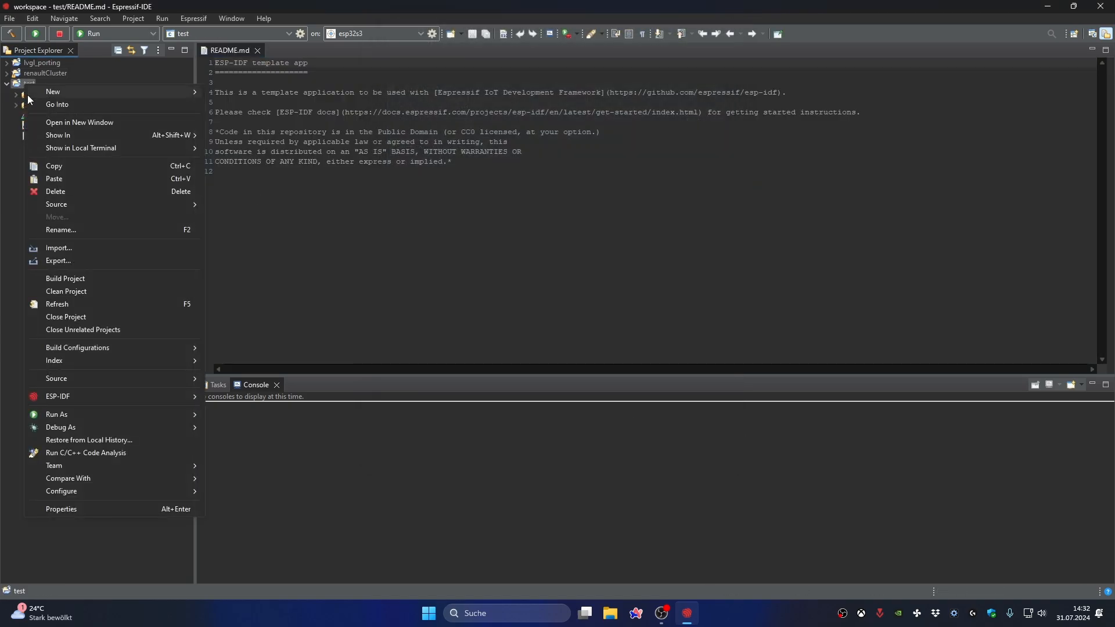
pyautogui.click(58, 247)
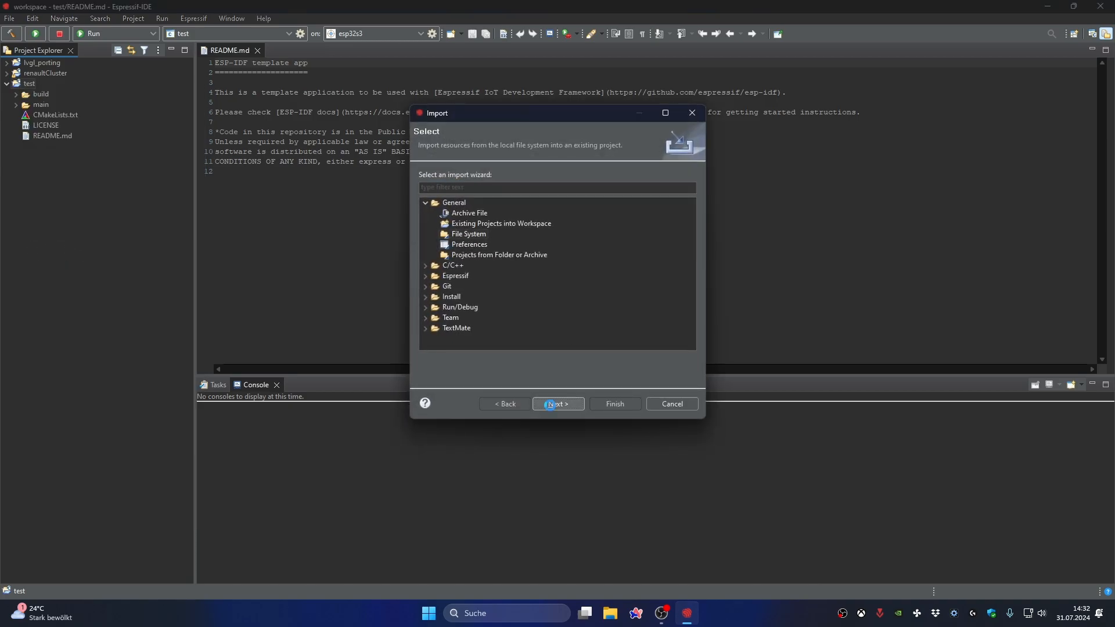
pyautogui.click(557, 404)
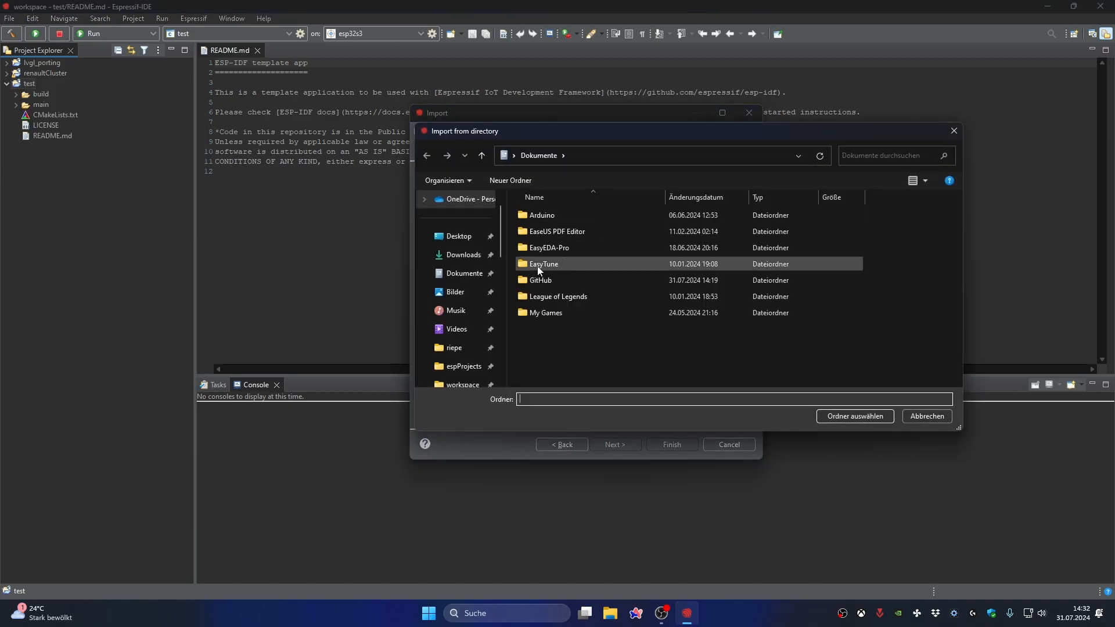
pyautogui.click(459, 236)
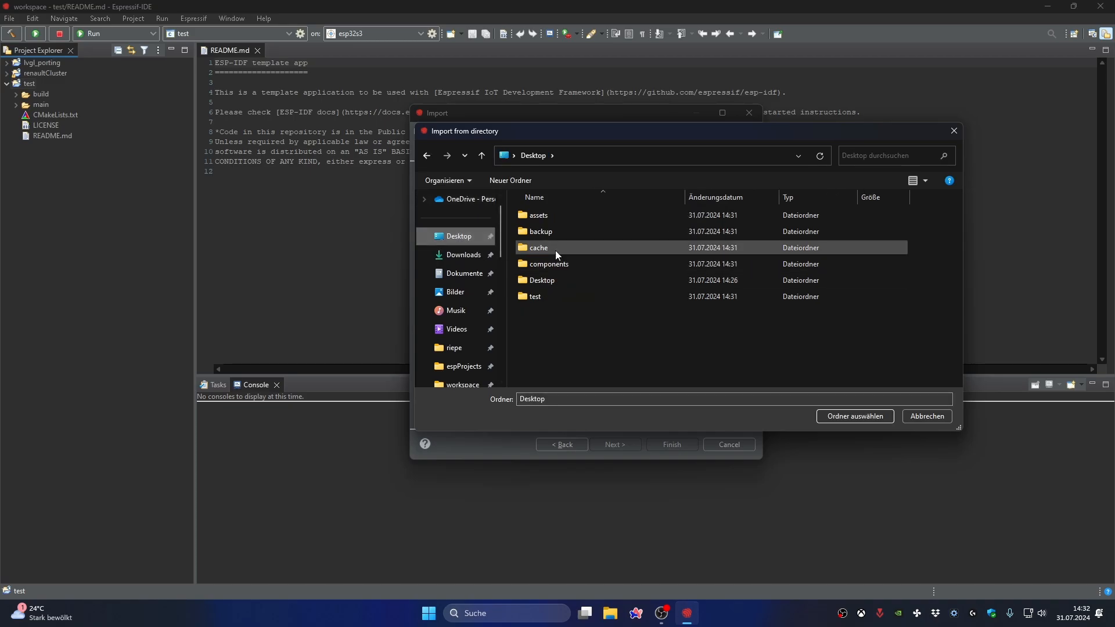
pyautogui.doubleClick(534, 296)
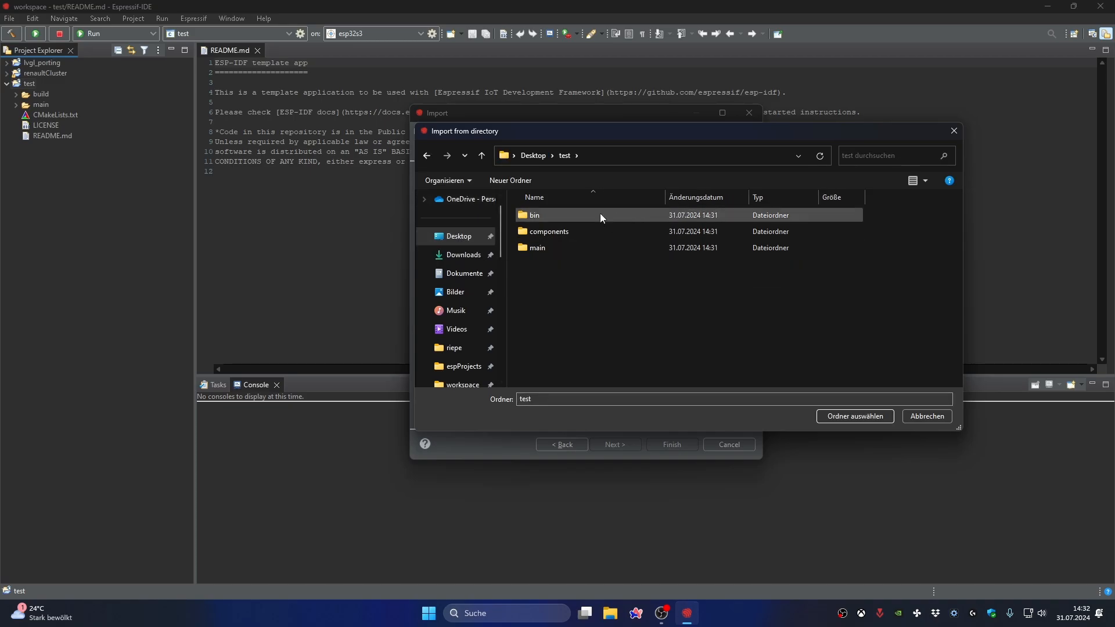
pyautogui.click(854, 416)
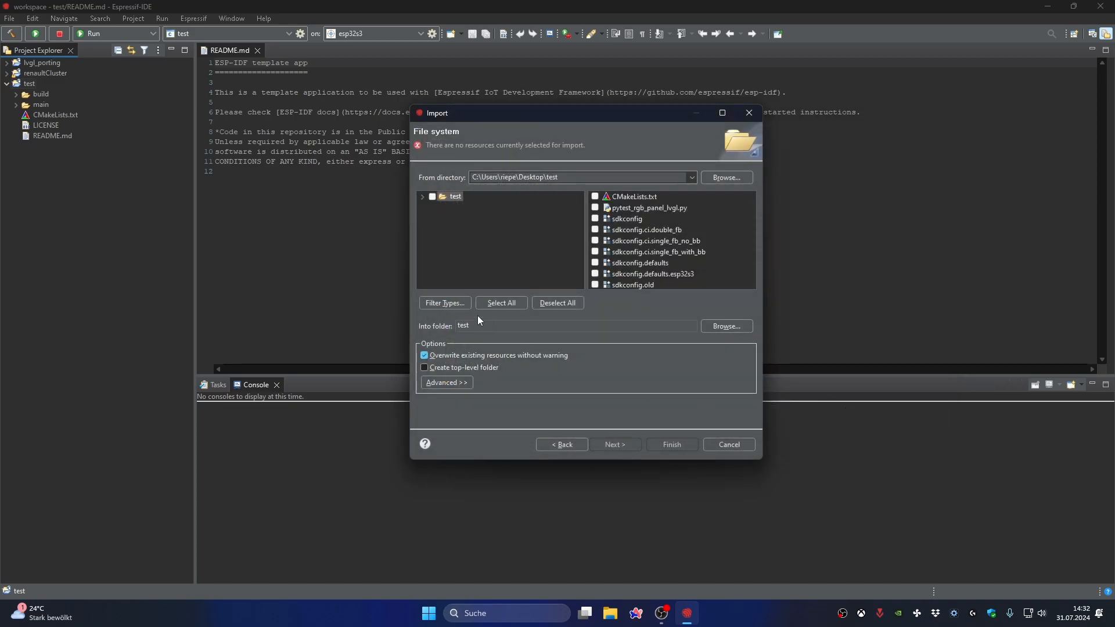
pyautogui.click(502, 303)
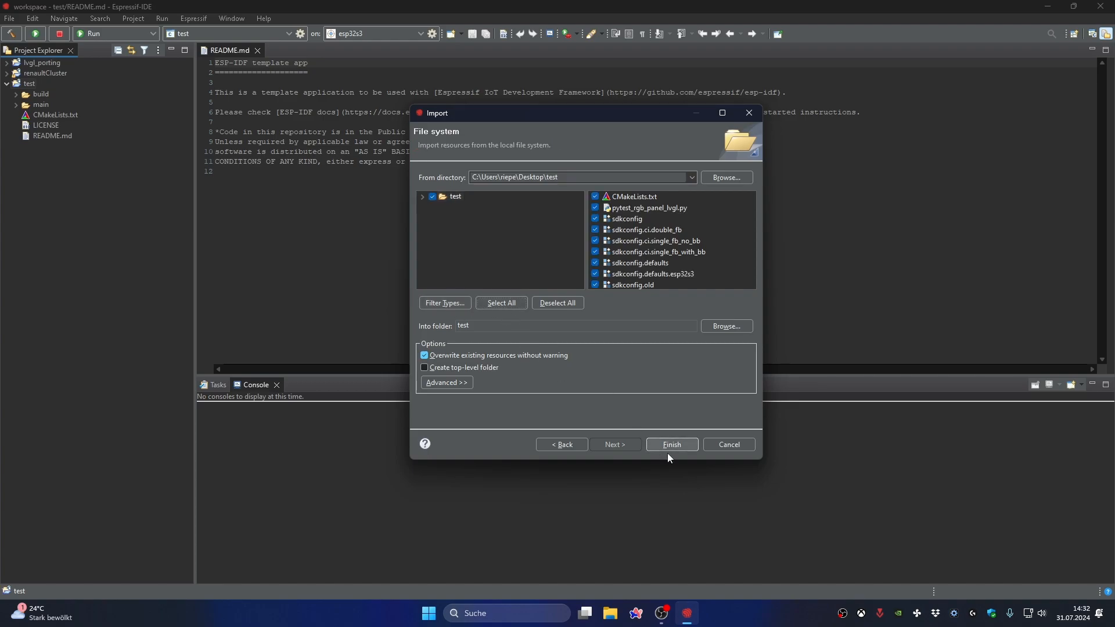
pyautogui.click(672, 444)
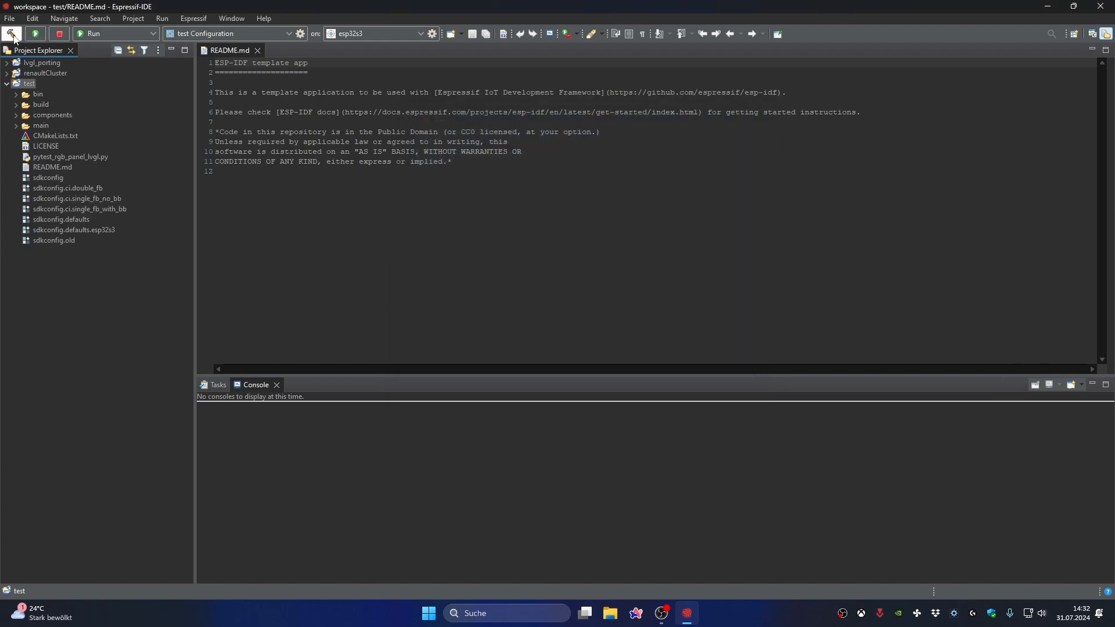
# - Build the test project, producing CONFIG_LV_FONT_CUSTOM_DECLARE compile errors
pyautogui.click(13, 49)
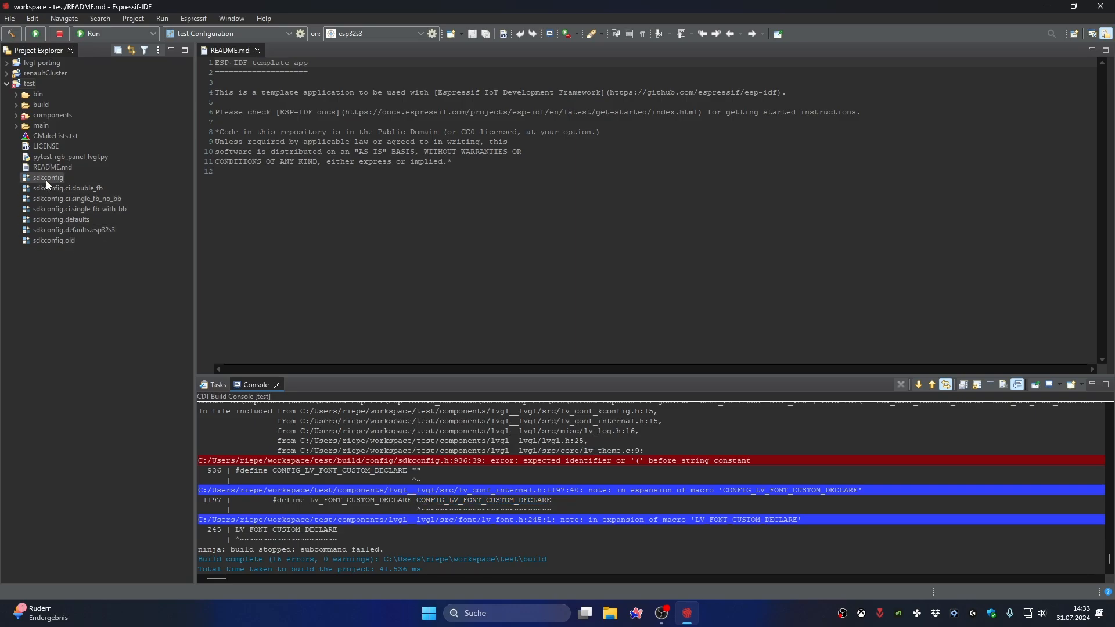
# - Uncheck LV_USE_RLOTTIE and LV_FONT_CUSTOM in the LVGL sdkconfig, save and close it
pyautogui.doubleClick(49, 176)
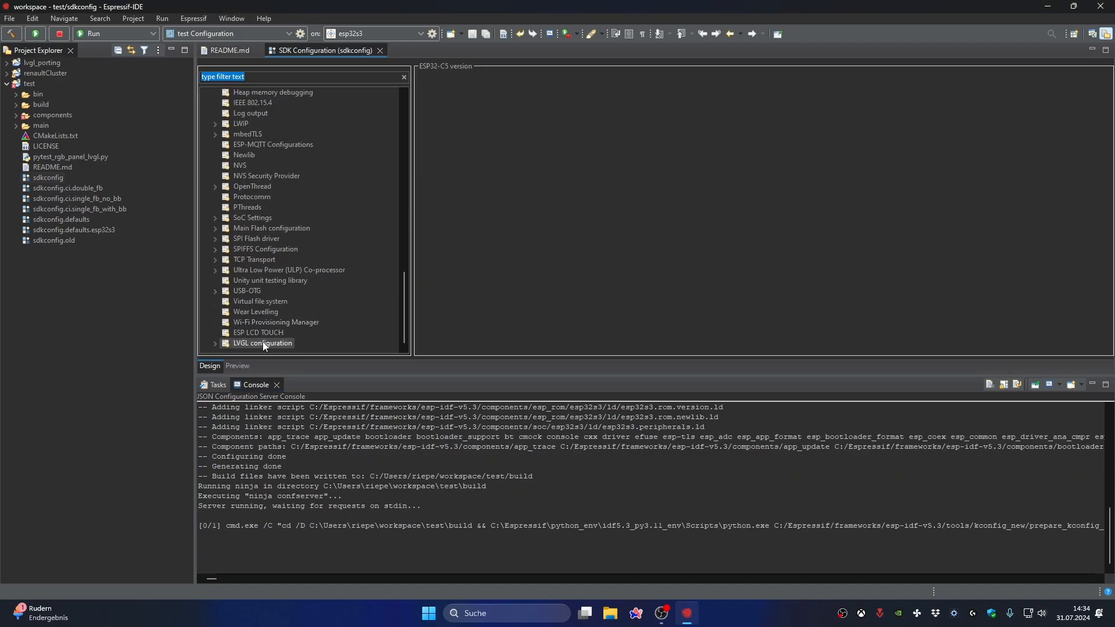
pyautogui.click(262, 342)
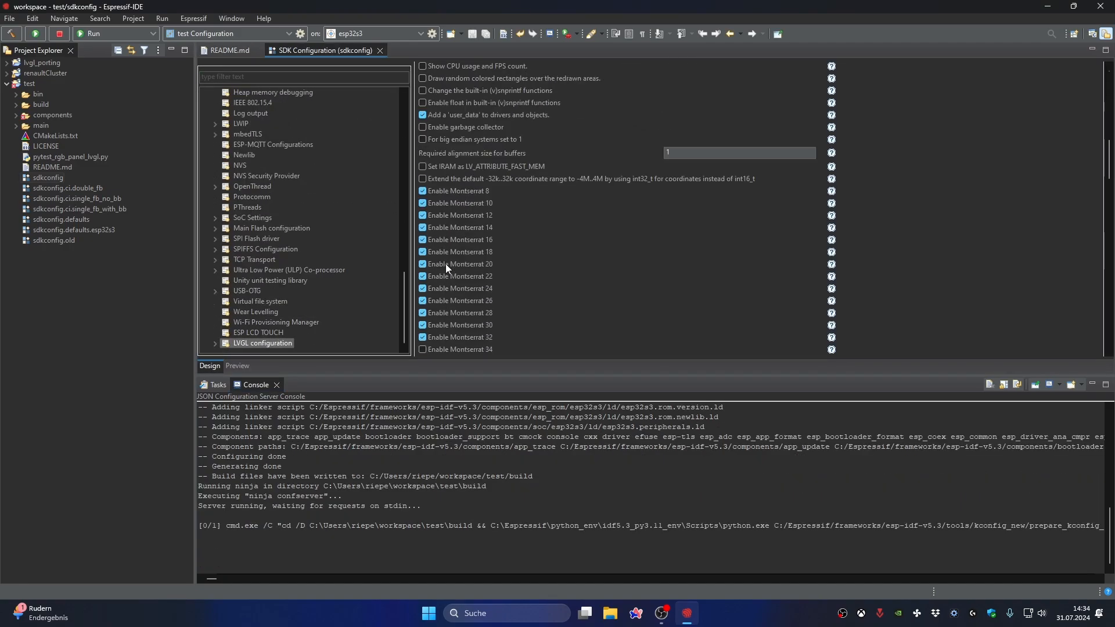
pyautogui.scroll(-3)
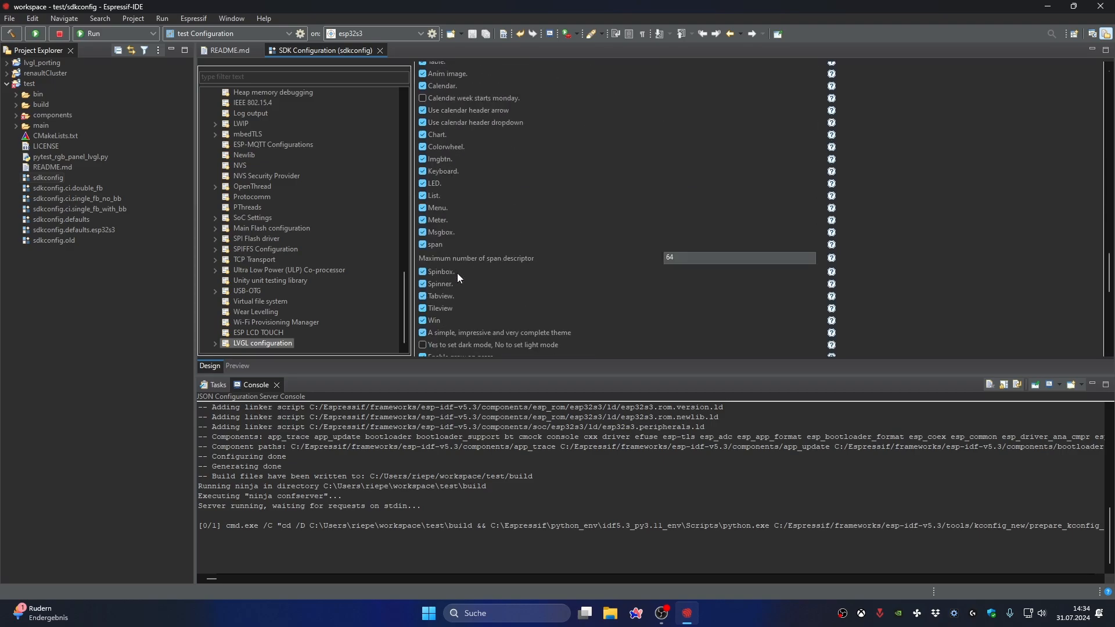
pyautogui.scroll(-3)
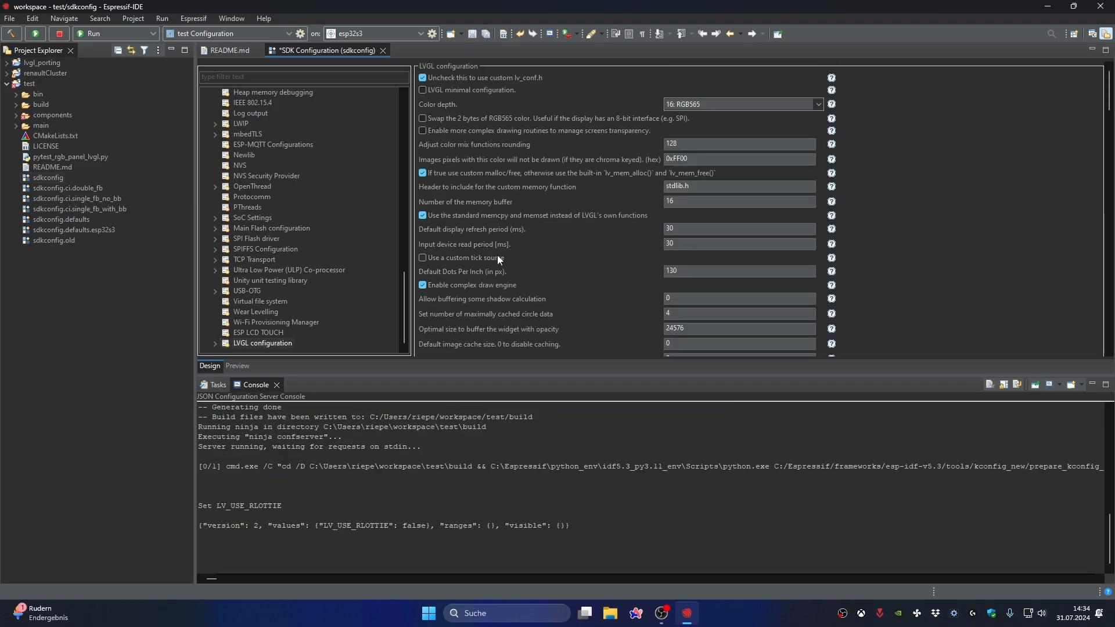
pyautogui.scroll(-3)
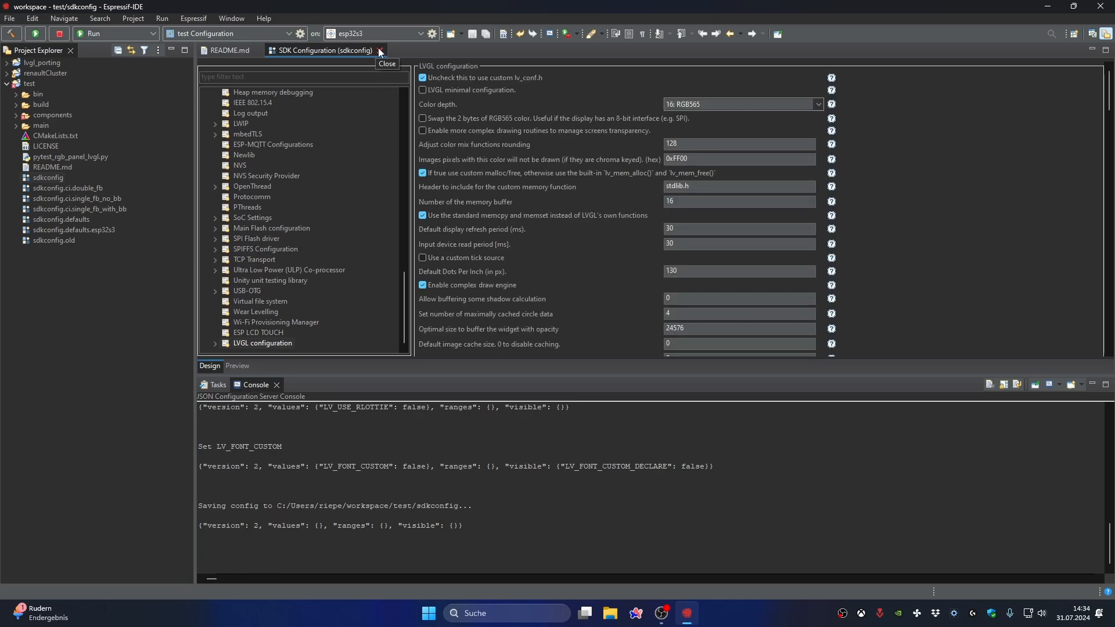
pyautogui.click(378, 50)
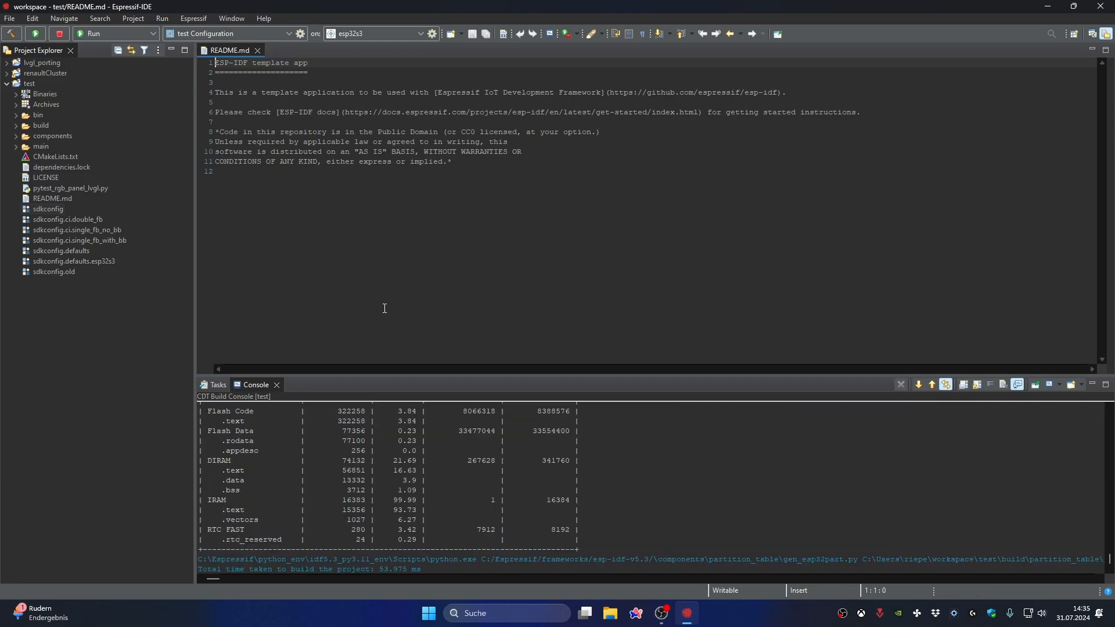
pyautogui.moveTo(65, 87)
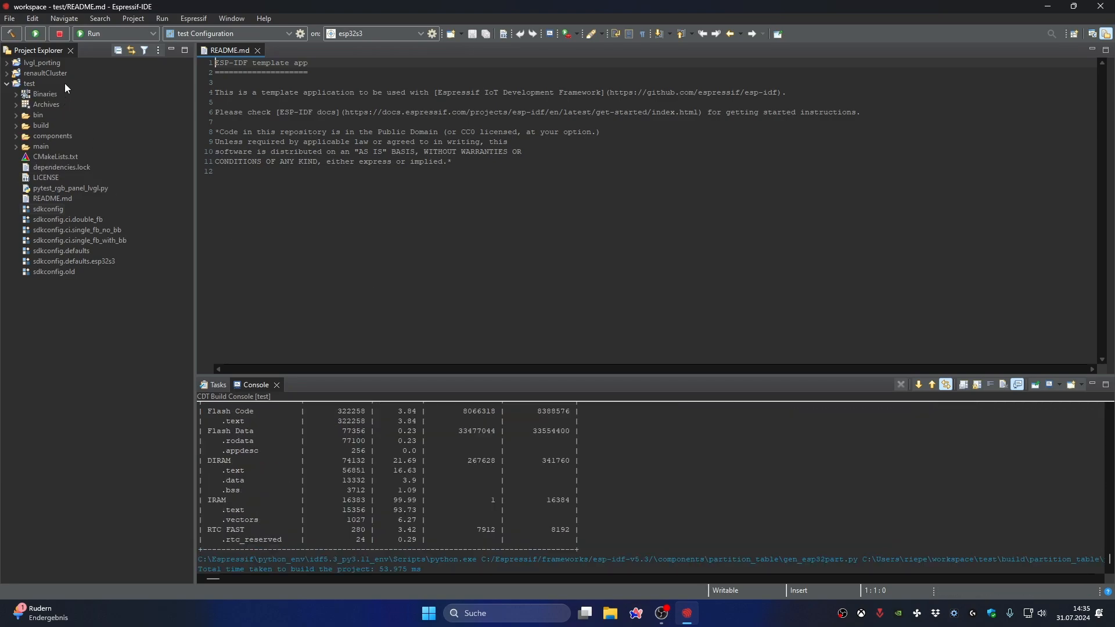
# - Launch the 'test' configuration to the esp32s3 board
pyautogui.click(37, 49)
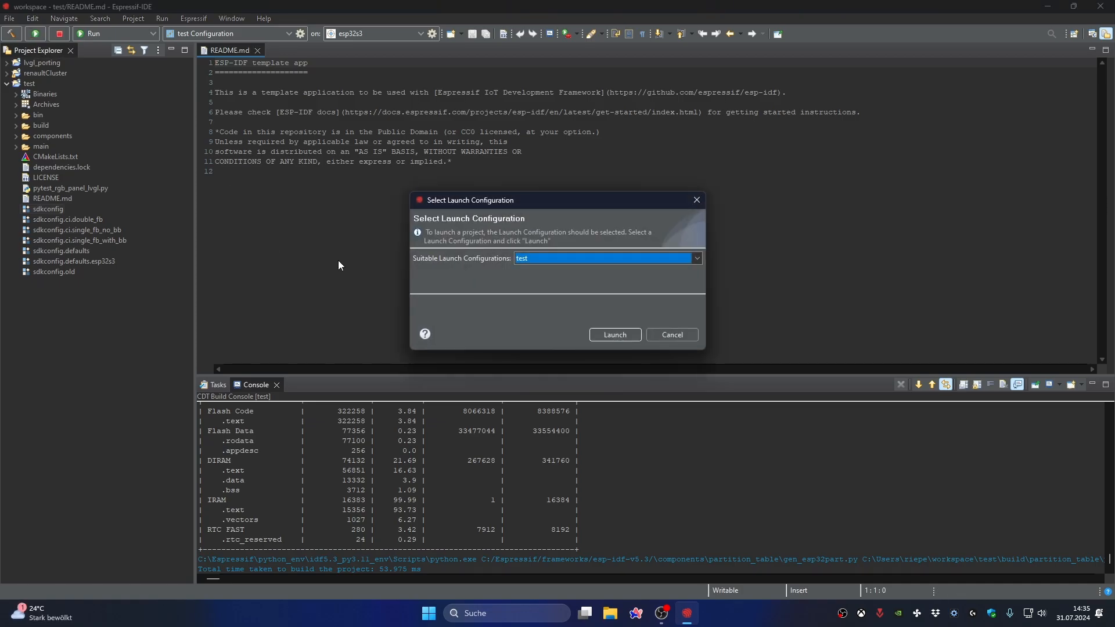
pyautogui.click(615, 335)
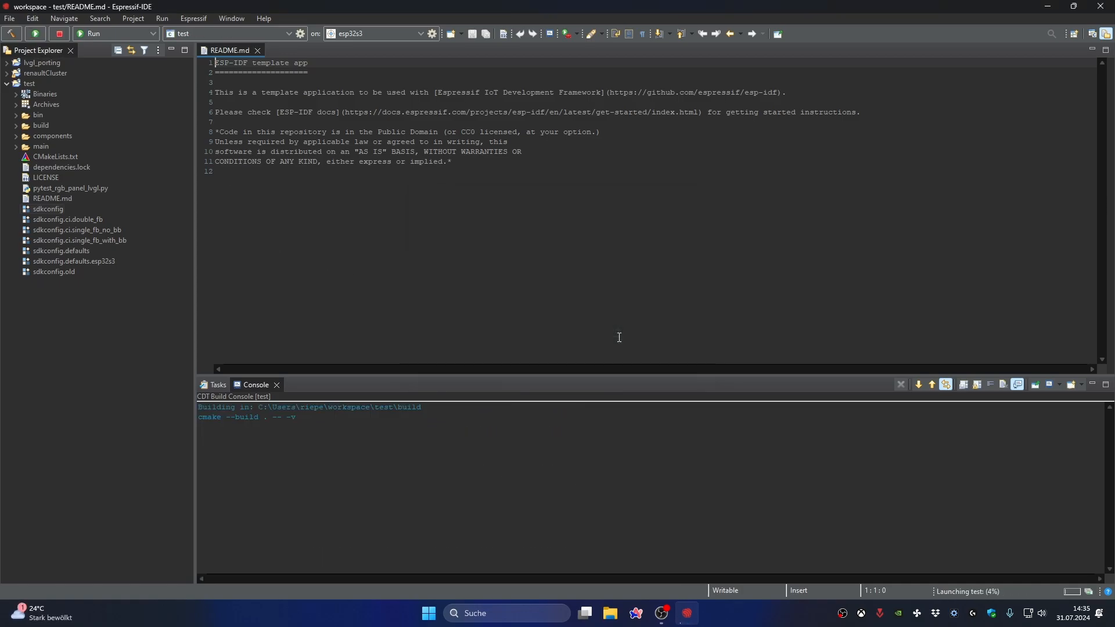